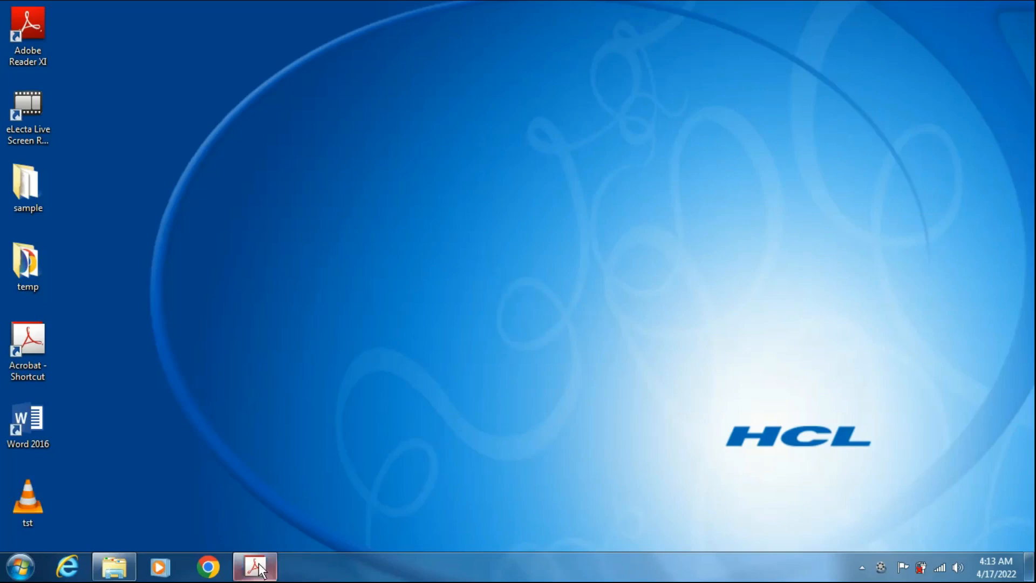
Bring the Restaurant Evaluation Survey window forward and review its pages in form editing
{"action": "left_click", "coordinate": [254, 567]}
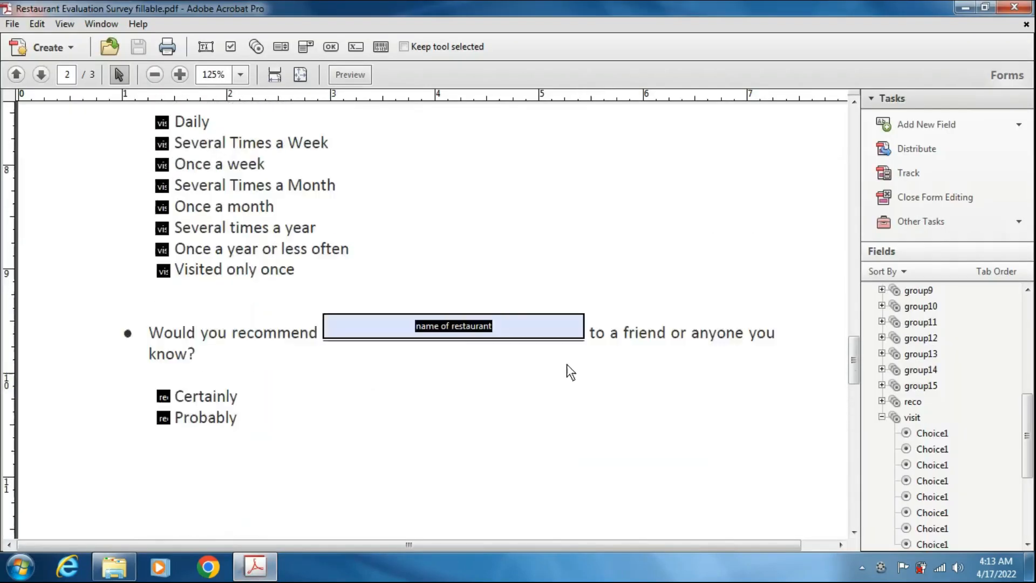
{"action": "scroll", "scroll_direction": "down", "scroll_amount": 3}
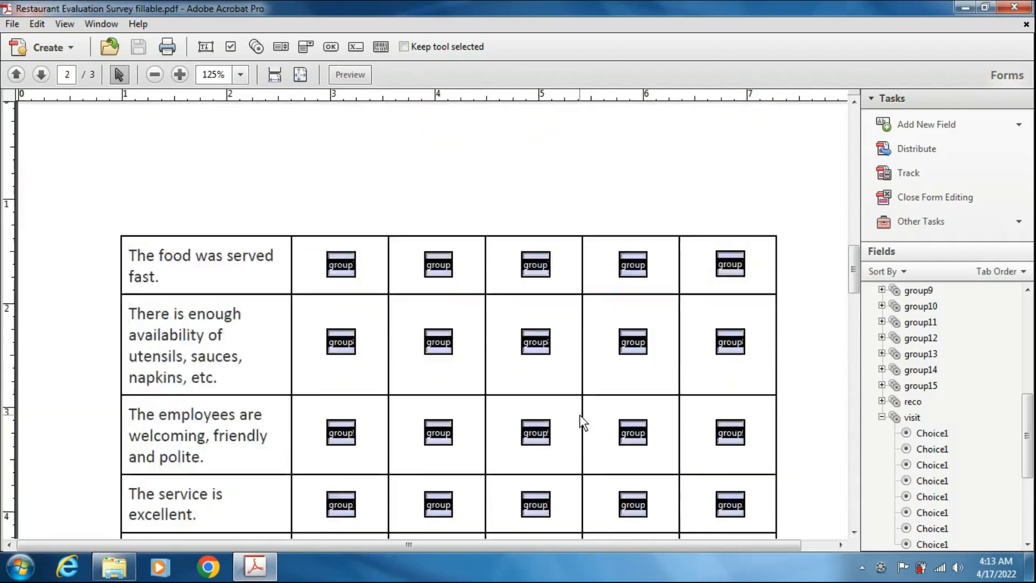
{"action": "left_click", "coordinate": [15, 73]}
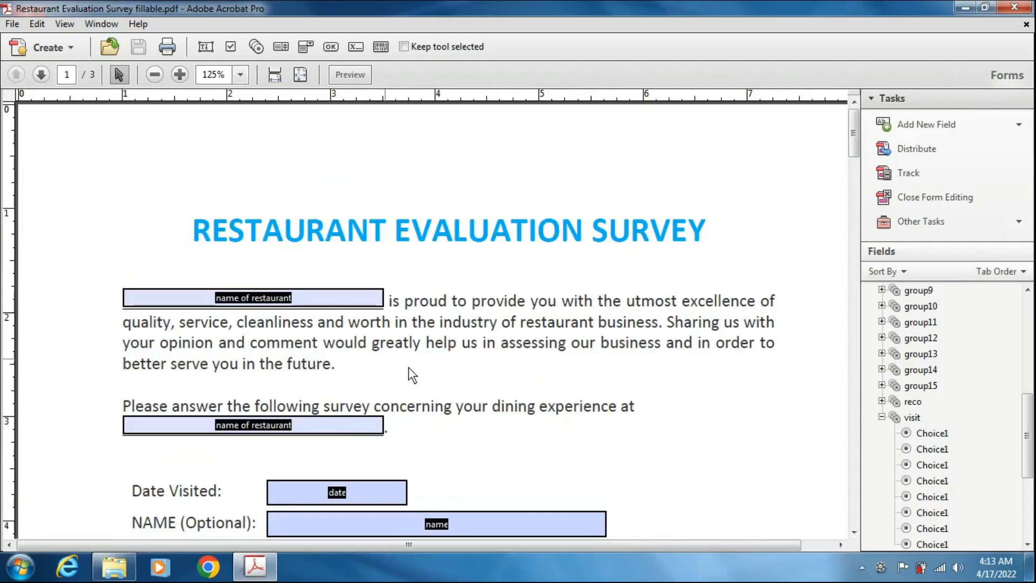
{"action": "scroll", "scroll_direction": "down", "scroll_amount": 3}
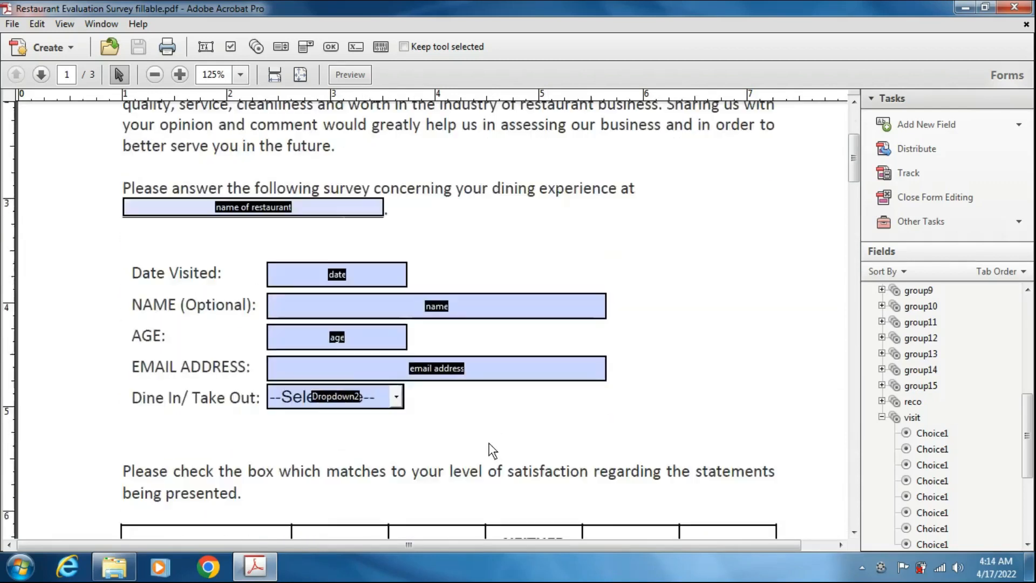
{"action": "scroll", "scroll_direction": "down", "scroll_amount": 3}
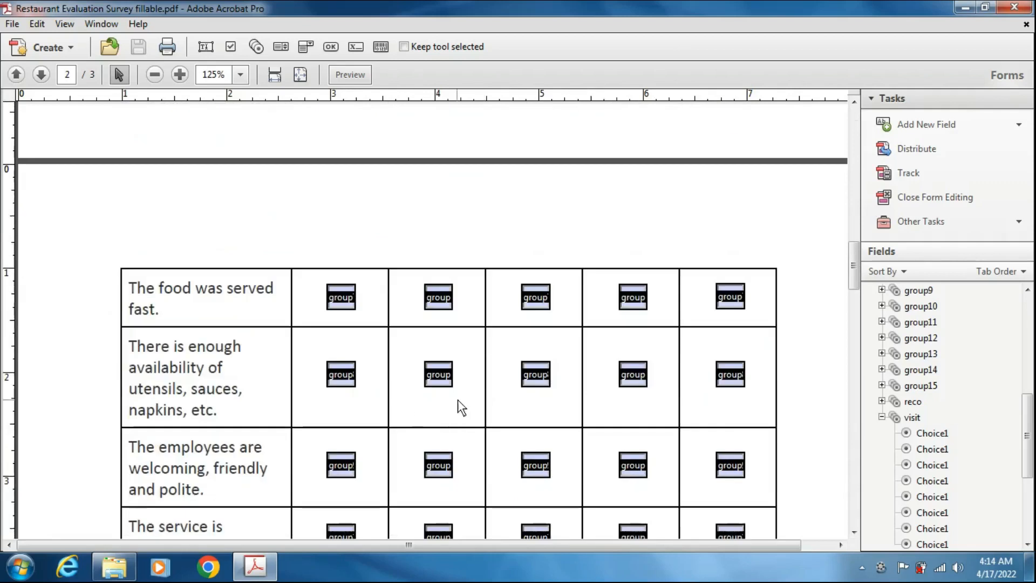
{"action": "scroll", "scroll_direction": "down", "scroll_amount": 3}
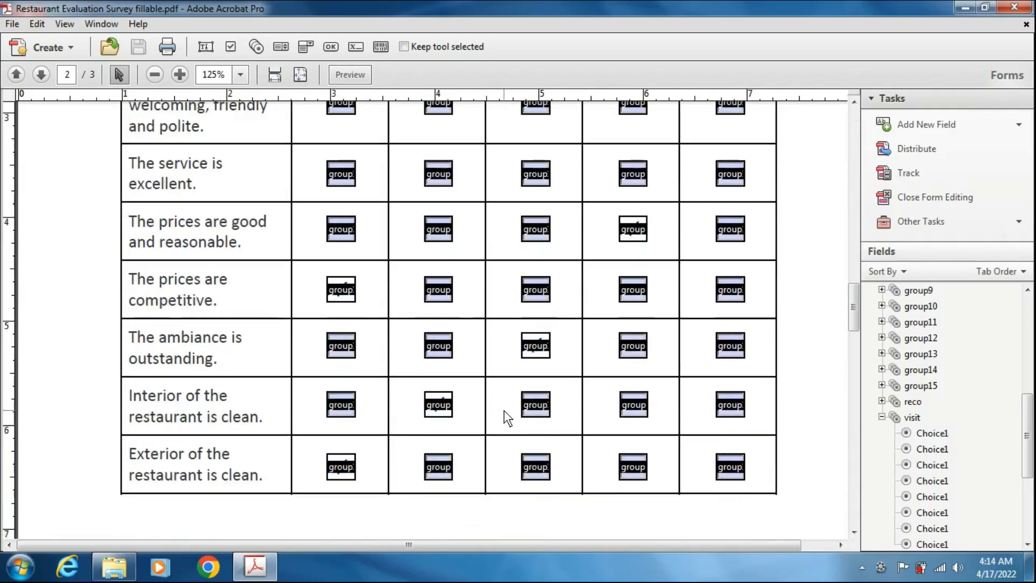
{"action": "left_click", "coordinate": [350, 74]}
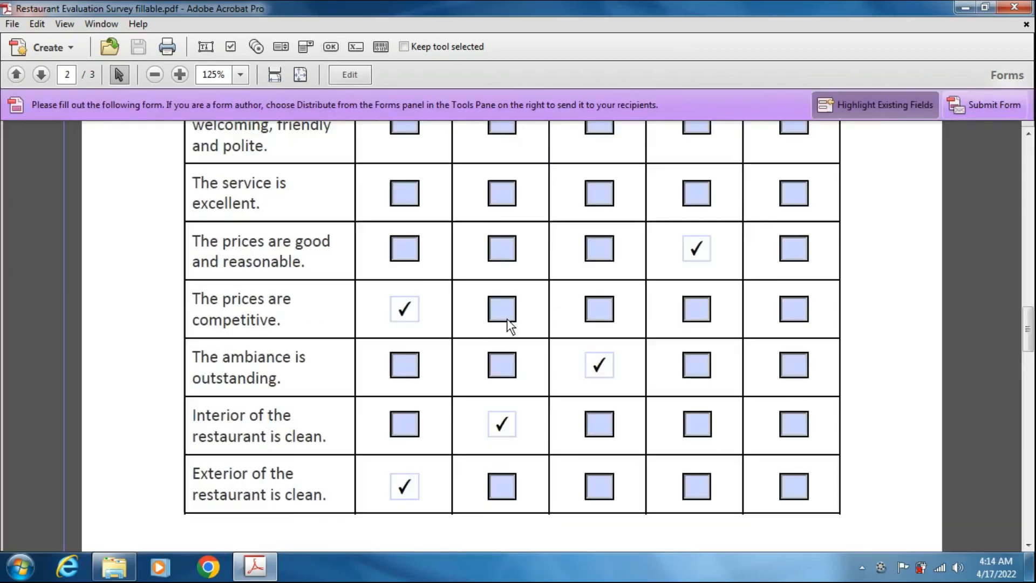
{"action": "scroll", "scroll_direction": "down", "scroll_amount": 3}
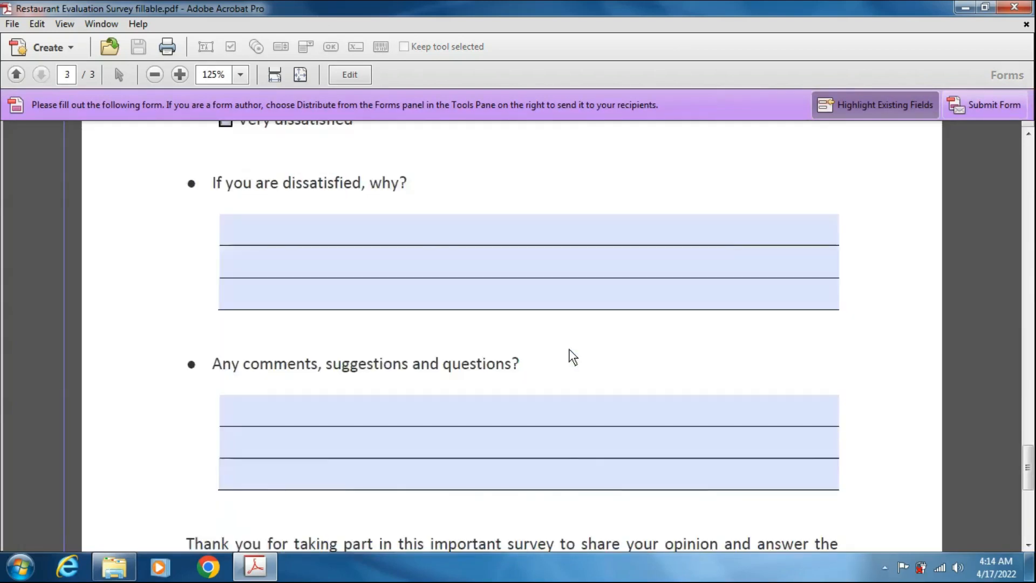
{"action": "scroll", "scroll_direction": "down", "scroll_amount": 3}
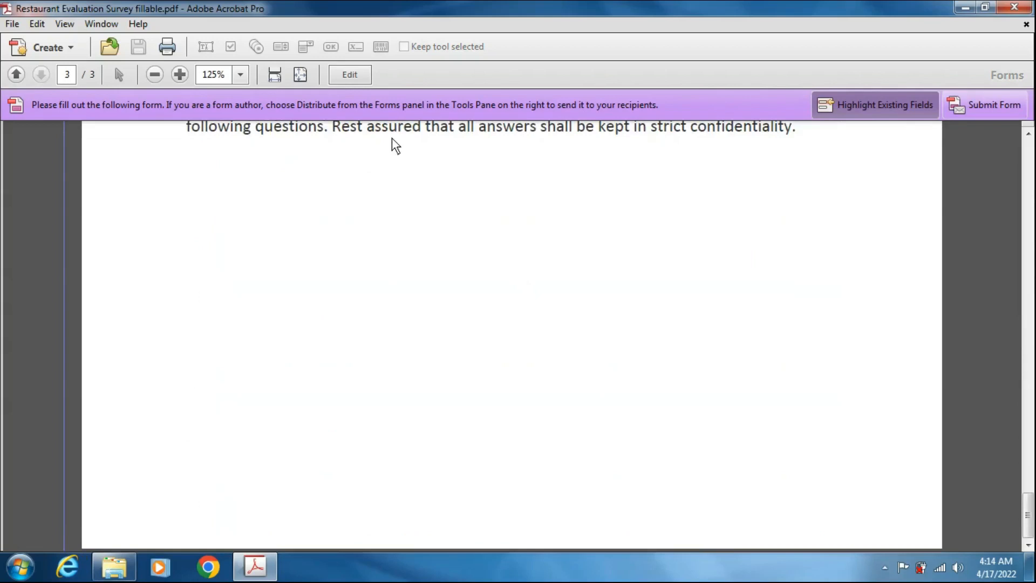
{"action": "left_click", "coordinate": [348, 74]}
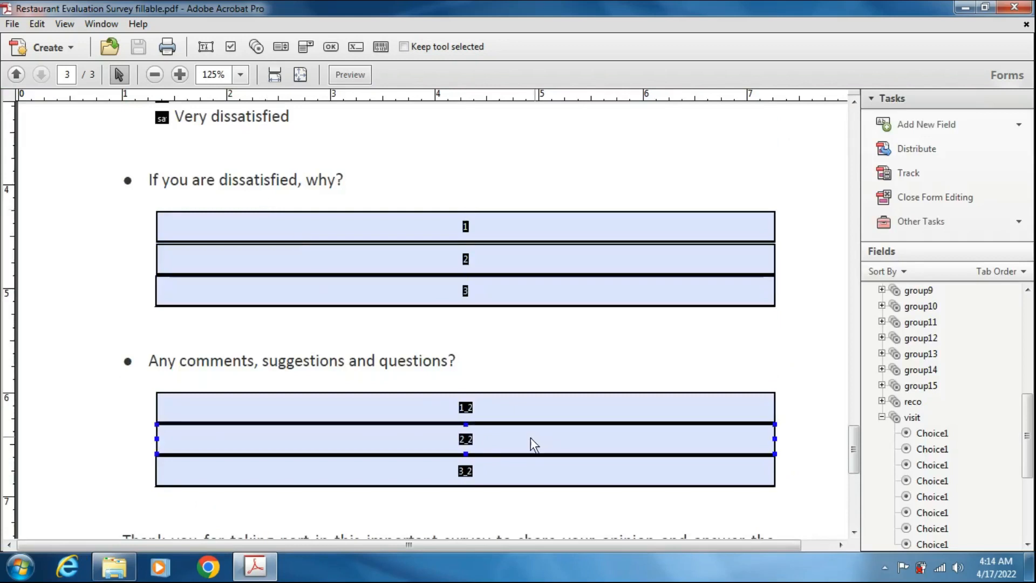
{"action": "scroll", "scroll_direction": "down", "scroll_amount": 3}
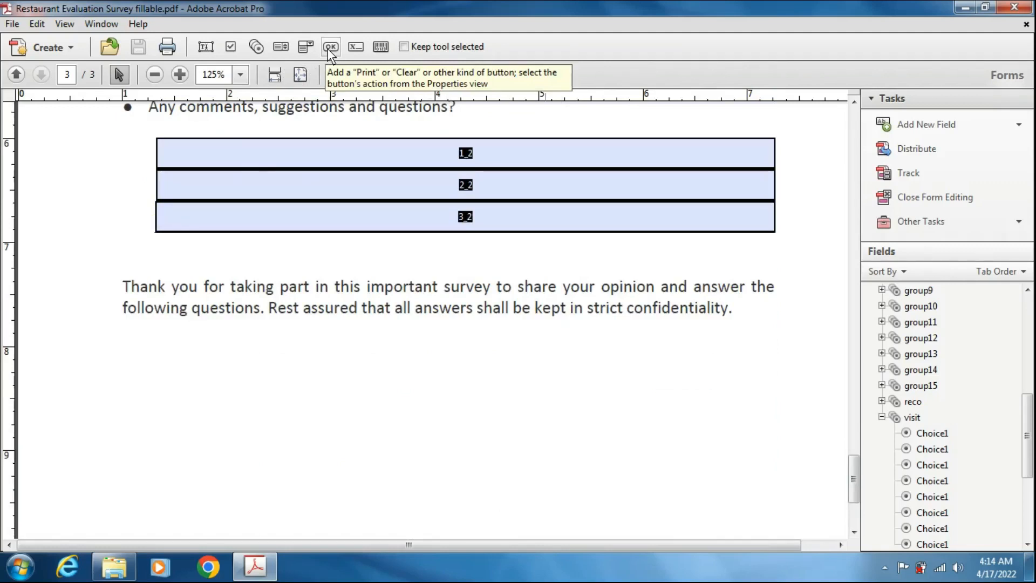
Add a button field named Save below the closing paragraph and show its full properties
{"action": "left_click_drag", "start_coordinate": [249, 374], "coordinate": [352, 405]}
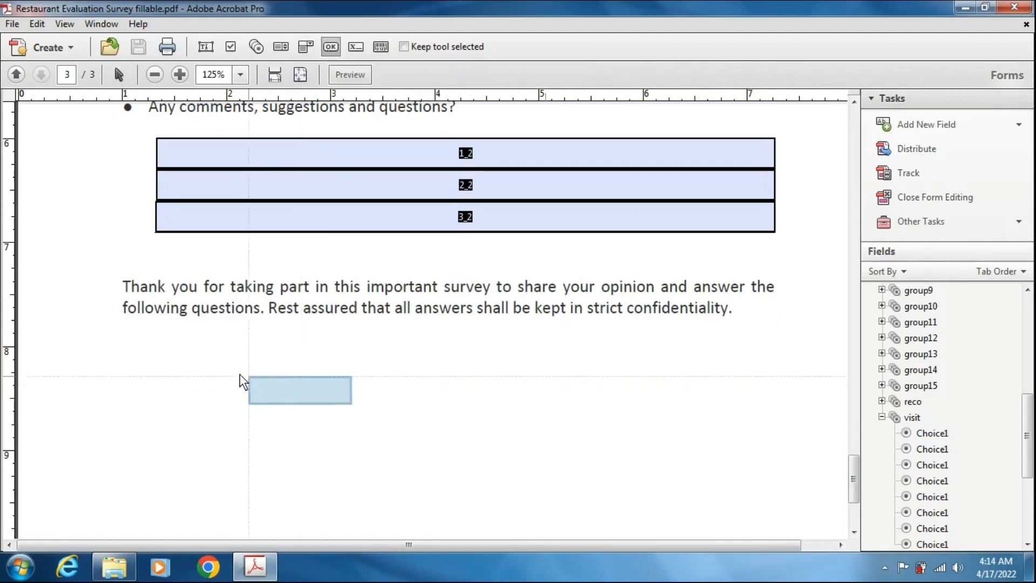
{"action": "left_click_drag", "start_coordinate": [299, 389], "coordinate": [279, 390]}
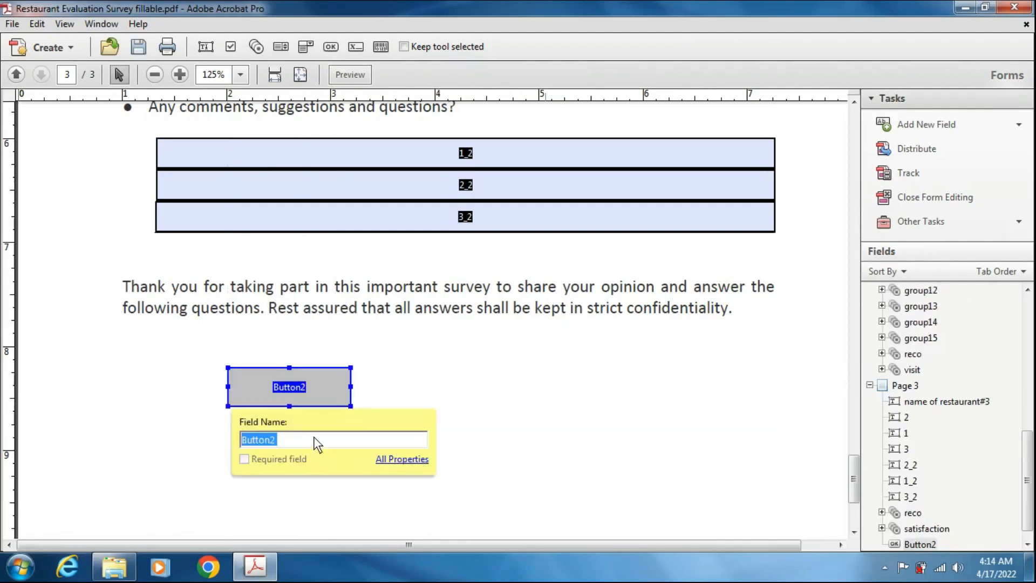
{"action": "type", "text": "Save"}
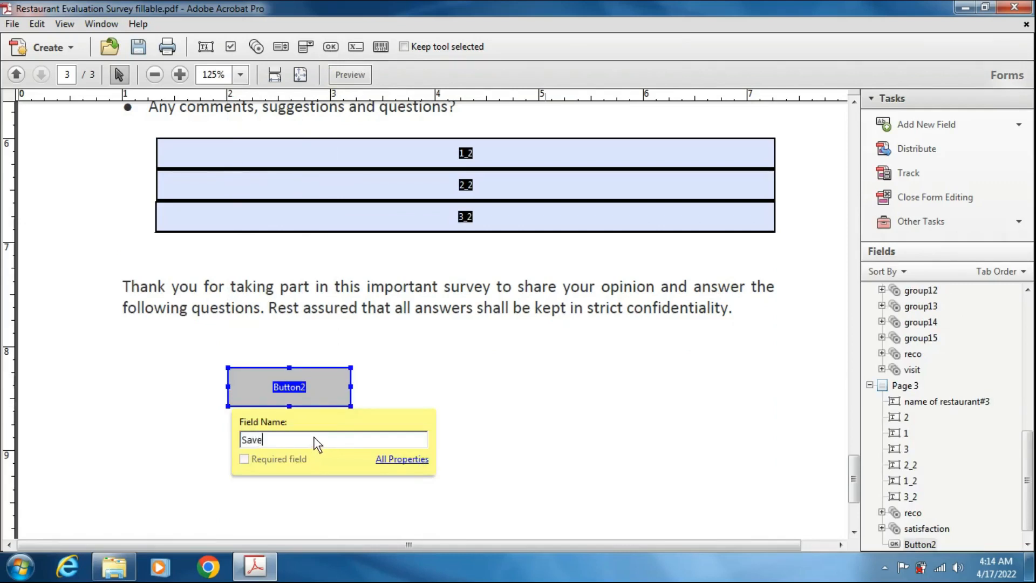
{"action": "left_click", "coordinate": [402, 459]}
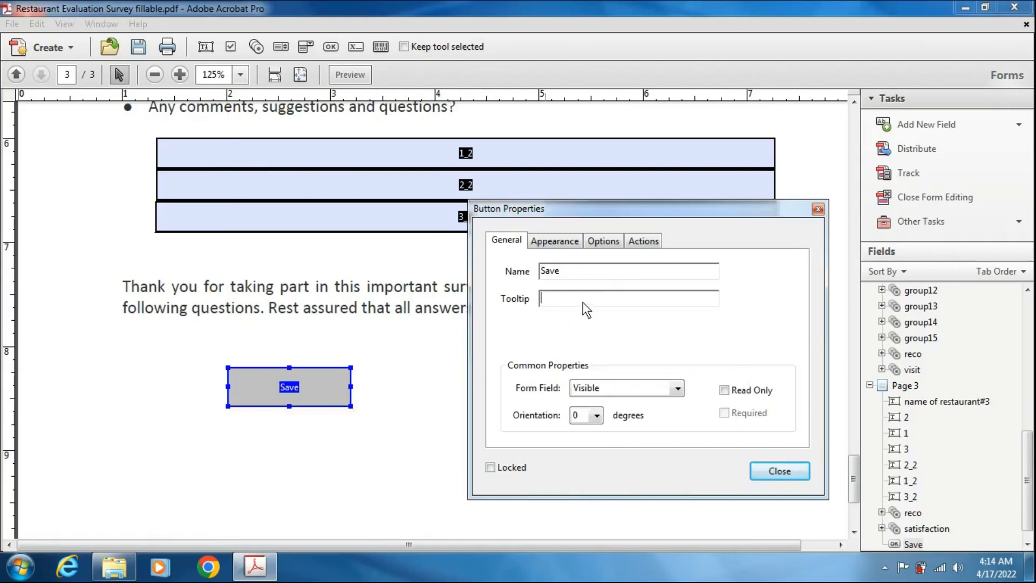
Give the Save button the tooltip 'Save form'
{"action": "type", "text": "Save"}
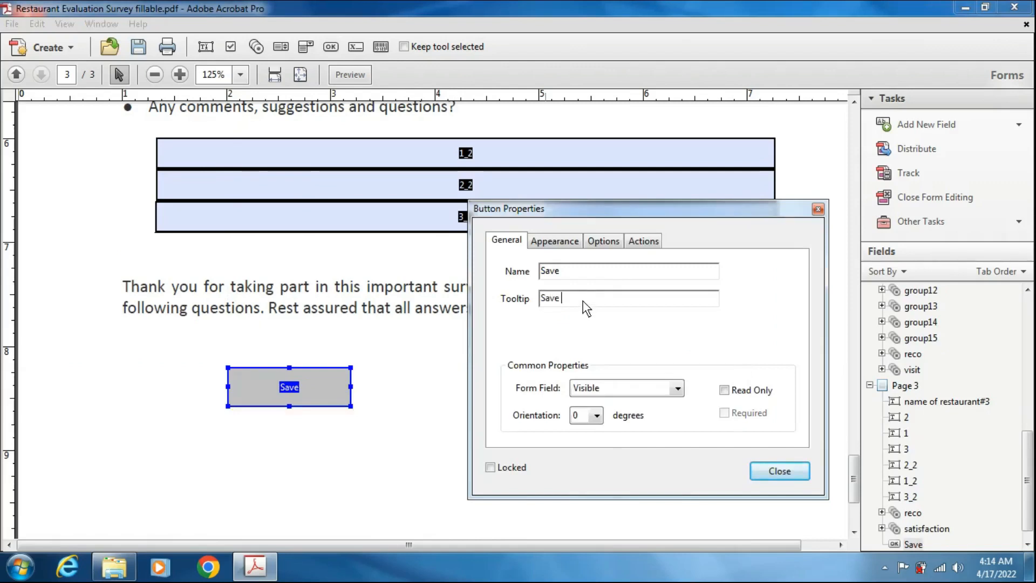
{"action": "type", "text": "form"}
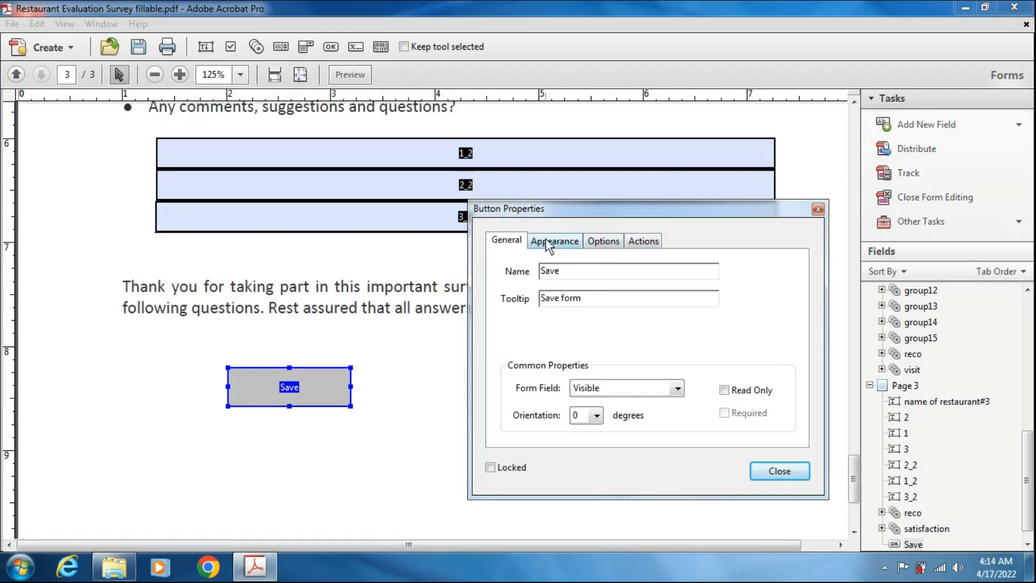
Give the Save button a green fill colour and white label text
{"action": "left_click", "coordinate": [553, 239]}
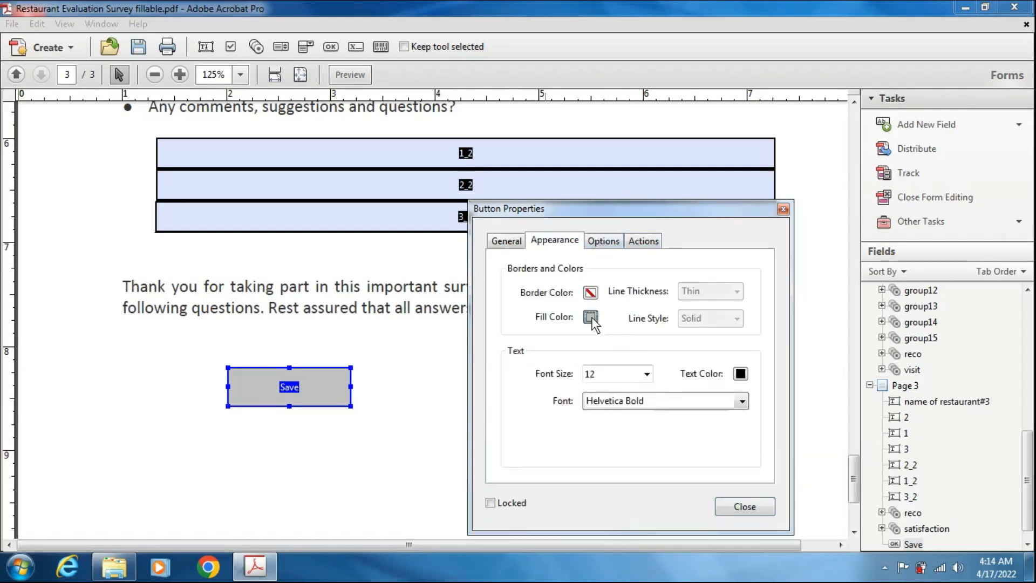
{"action": "left_click", "coordinate": [589, 317]}
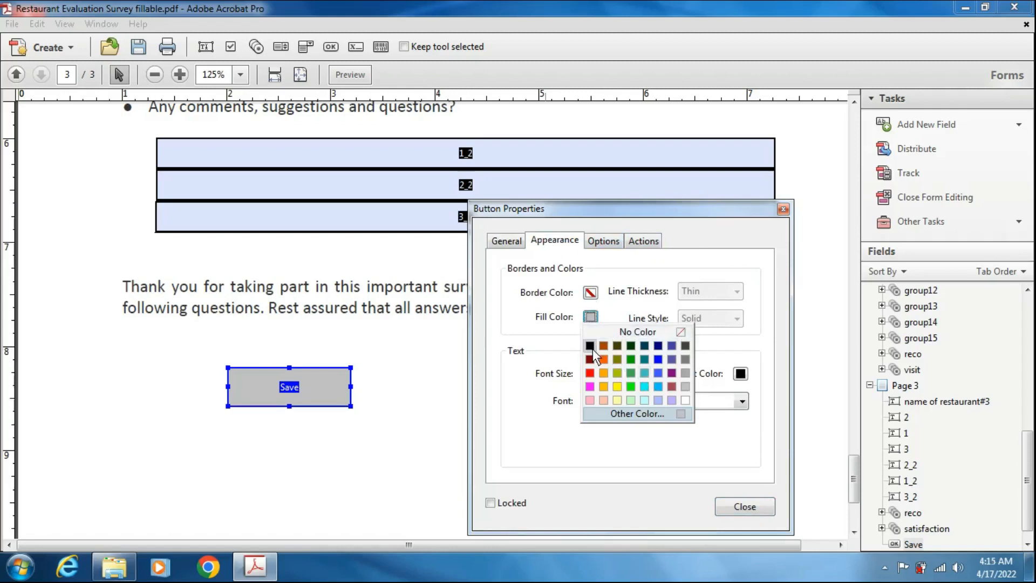
{"action": "left_click", "coordinate": [617, 345]}
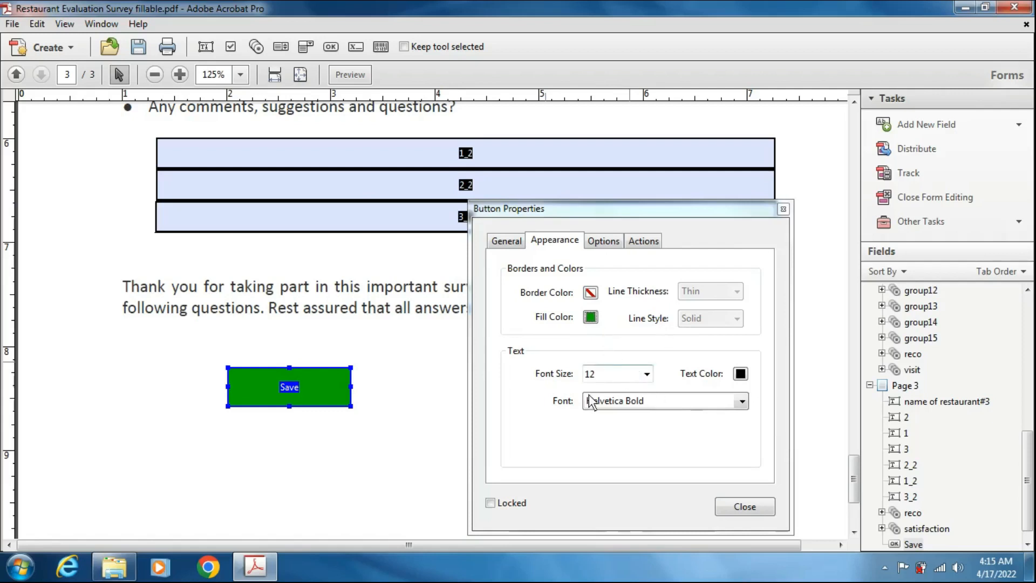
{"action": "left_click", "coordinate": [740, 373]}
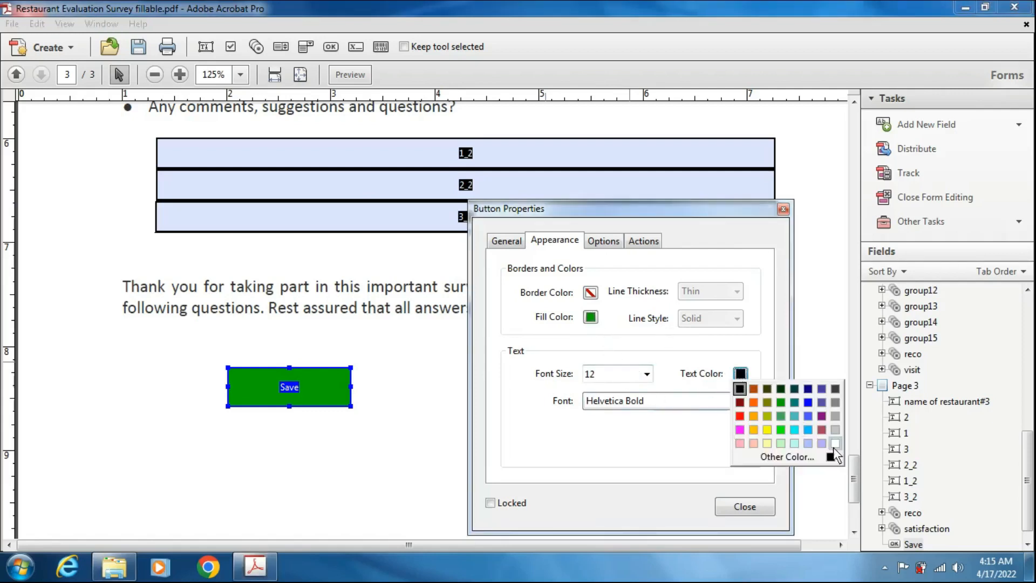
{"action": "left_click", "coordinate": [602, 240]}
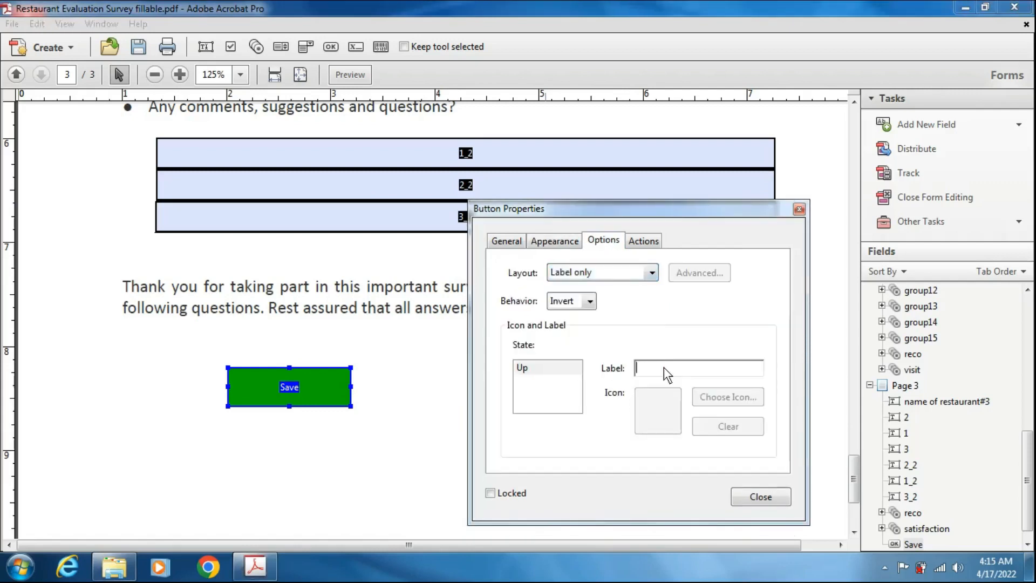
Label the button Save with a label-only layout and Push behavior instead of Invert
{"action": "type", "text": "Save"}
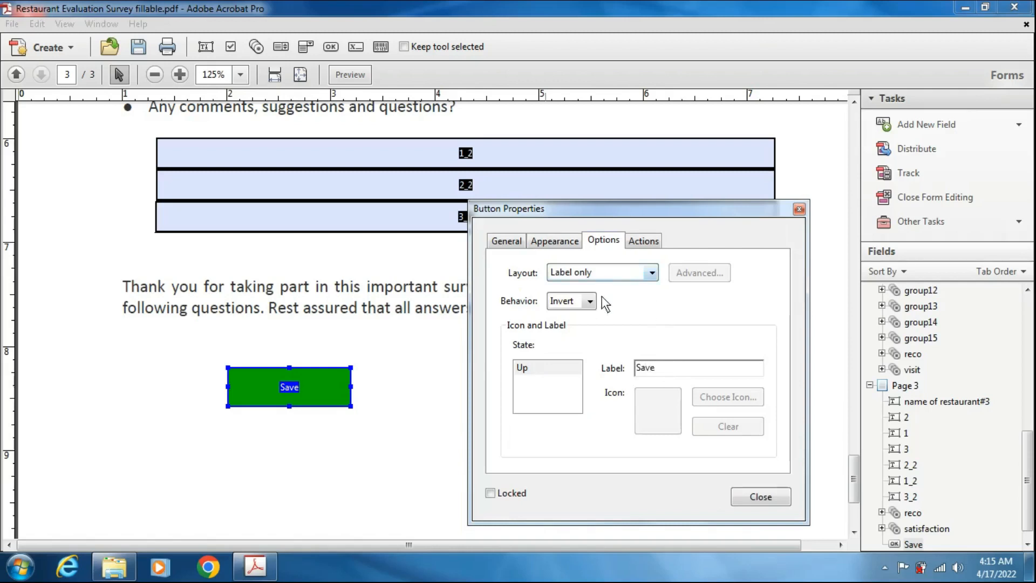
{"action": "left_click", "coordinate": [587, 301]}
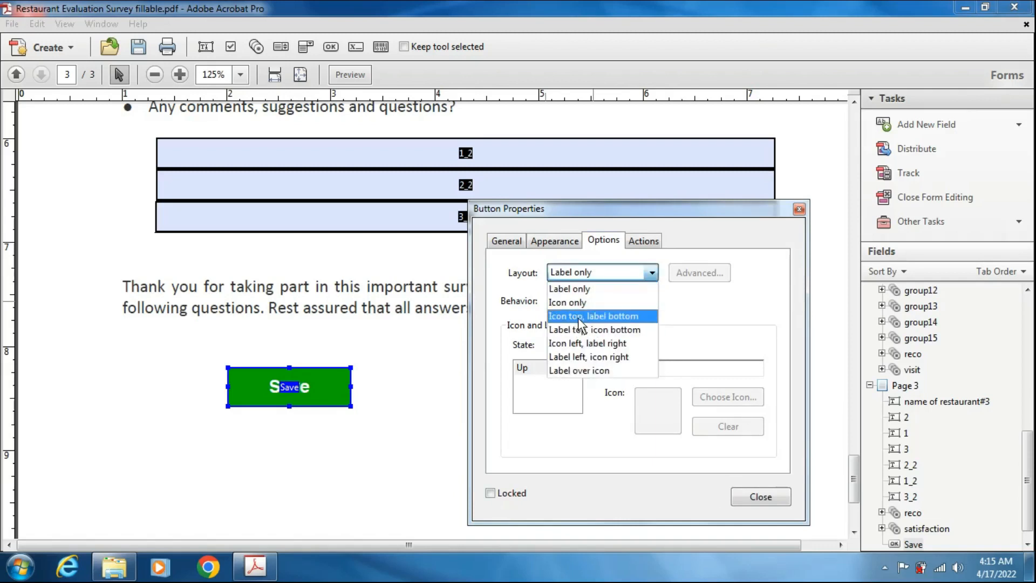
{"action": "mouse_move", "coordinate": [616, 343]}
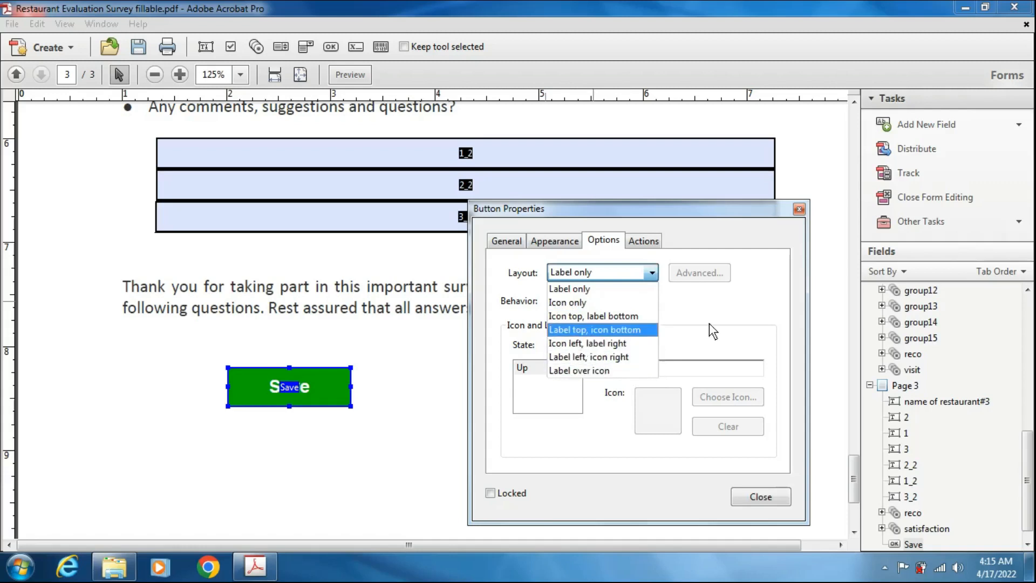
{"action": "left_click", "coordinate": [569, 288]}
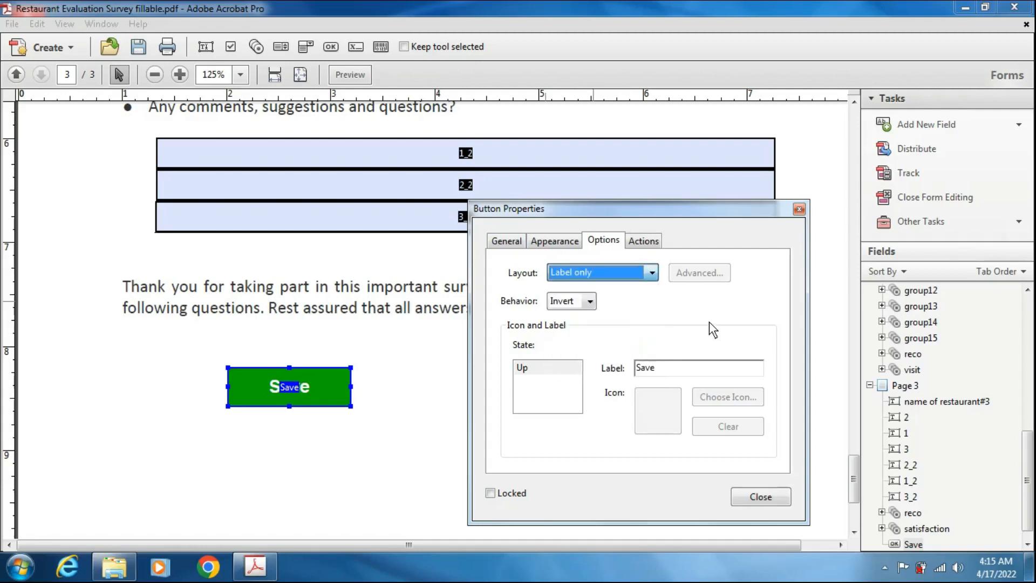
{"action": "left_click", "coordinate": [587, 301]}
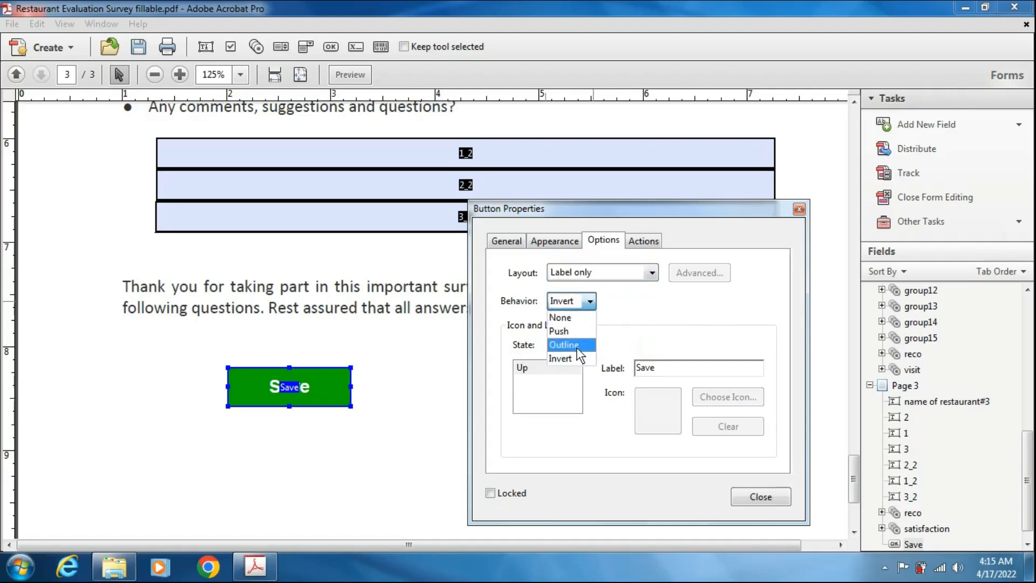
{"action": "mouse_move", "coordinate": [560, 358]}
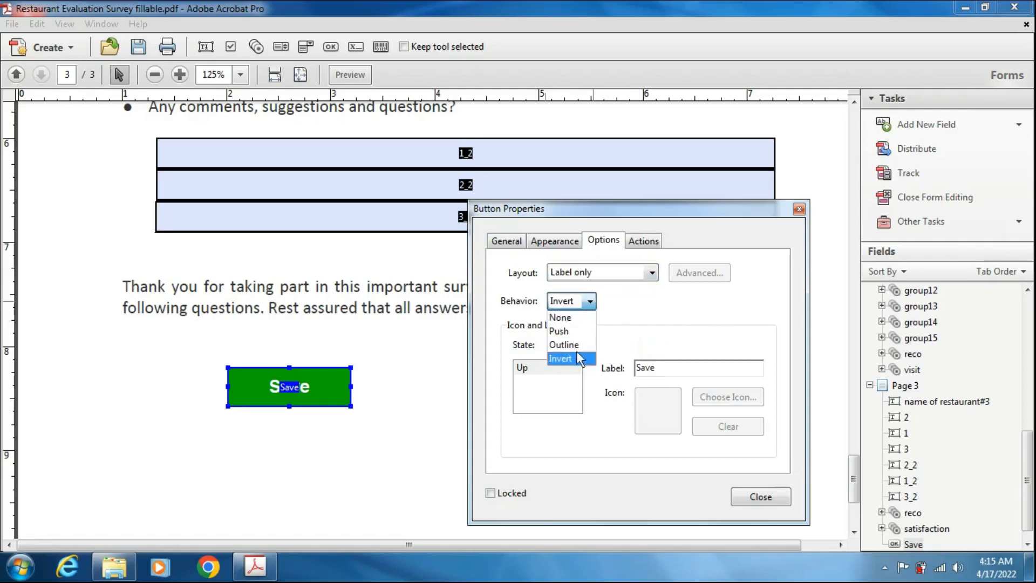
{"action": "mouse_move", "coordinate": [579, 331]}
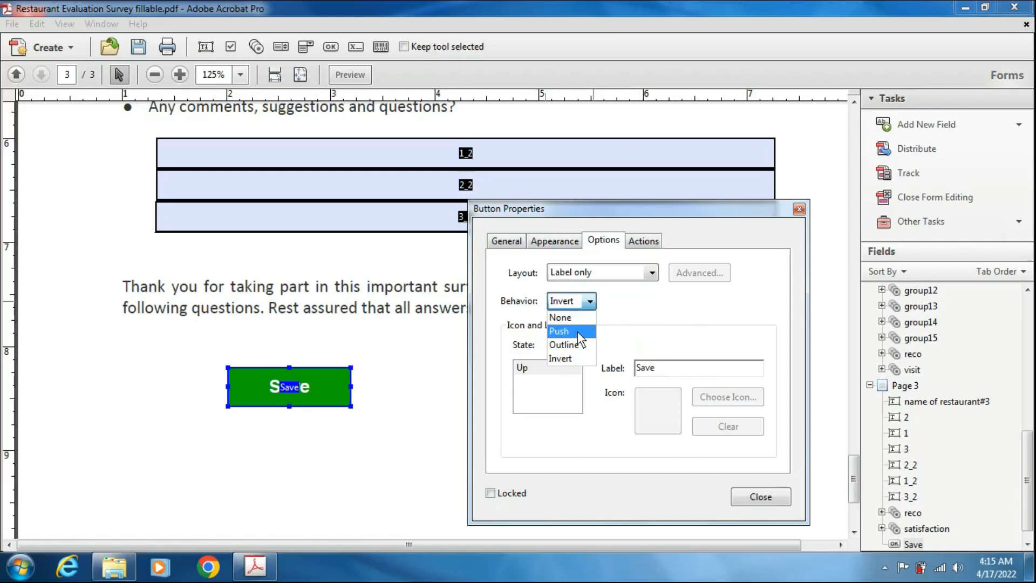
{"action": "left_click", "coordinate": [558, 331]}
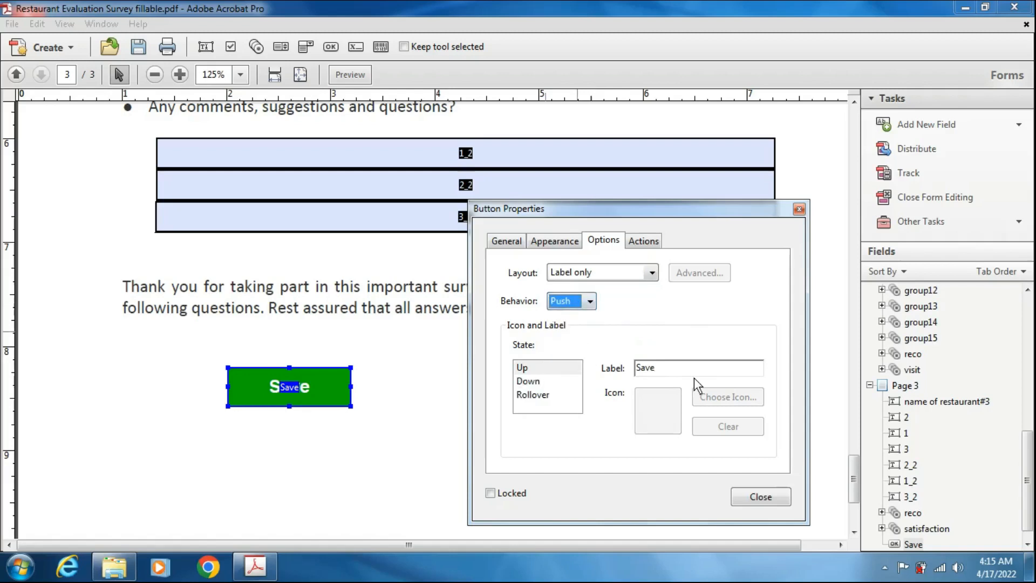
{"action": "left_click", "coordinate": [642, 240]}
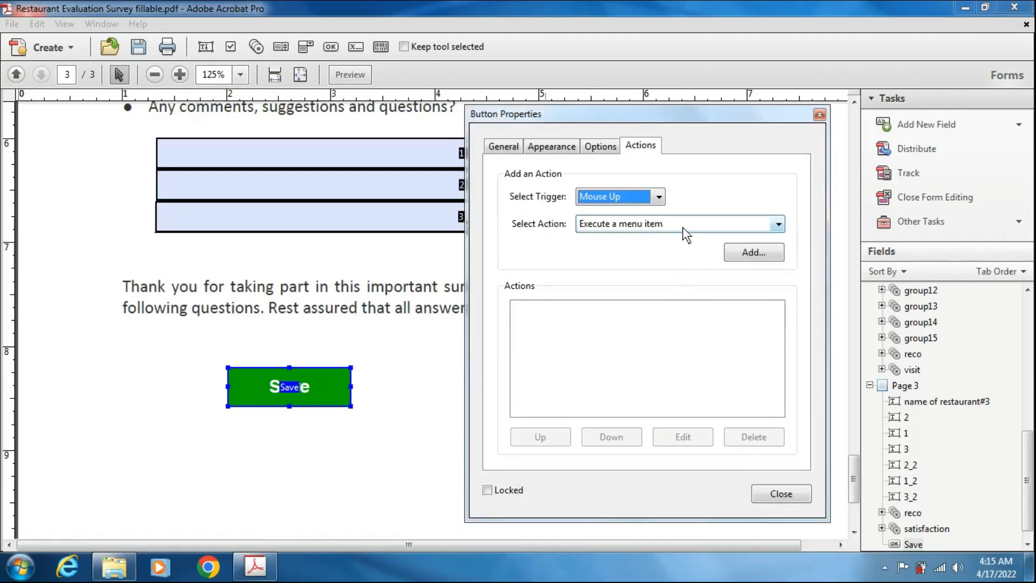
{"action": "mouse_move", "coordinate": [323, 331]}
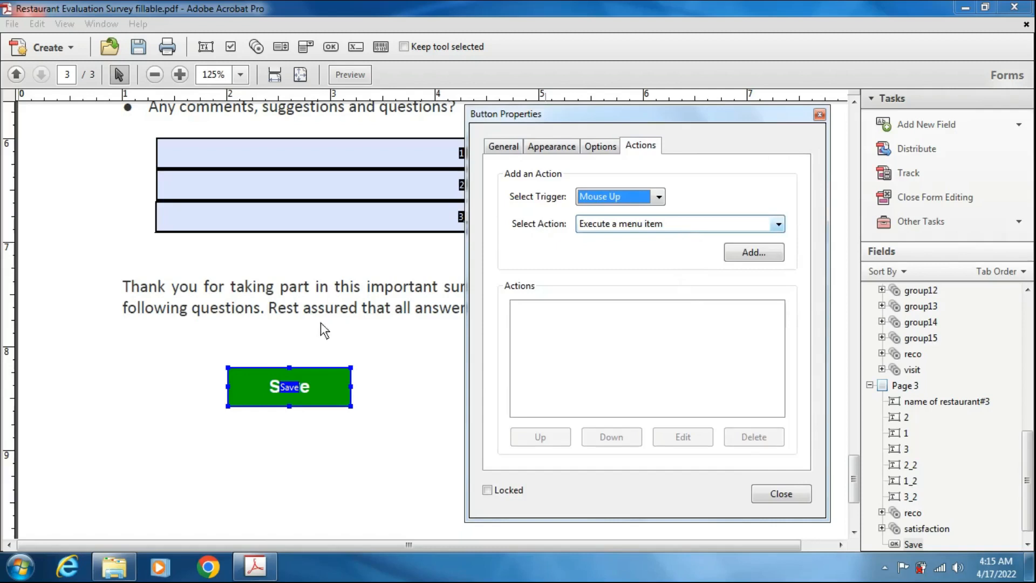
Choose 'Execute a menu item' as the Save button's Mouse Up action
{"action": "left_click", "coordinate": [777, 223]}
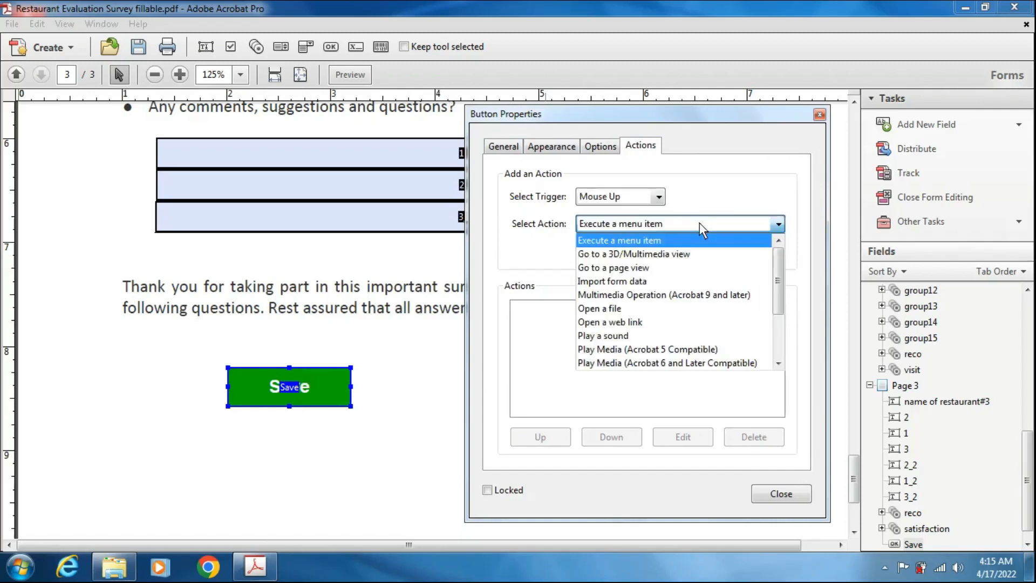
{"action": "mouse_move", "coordinate": [633, 254]}
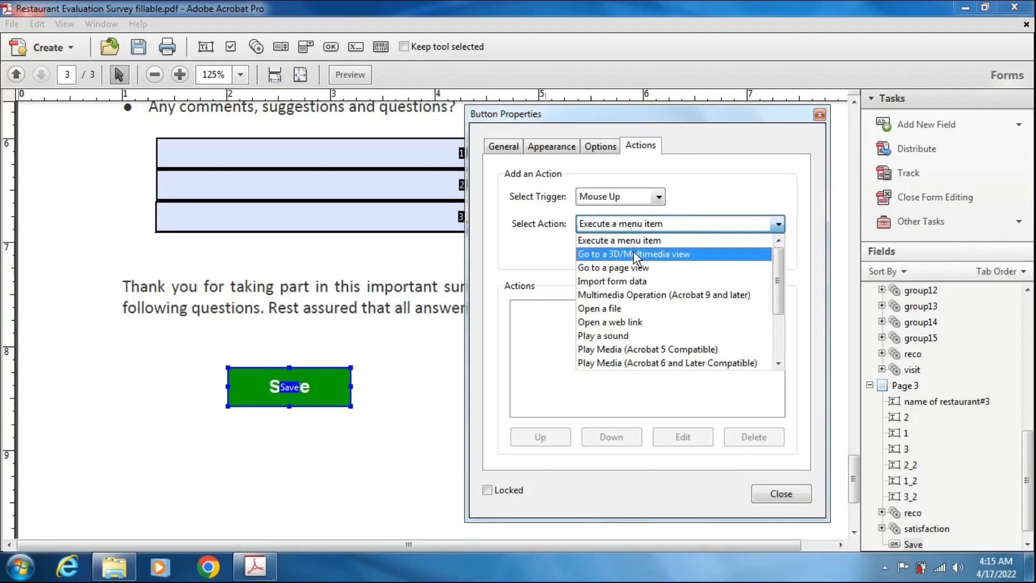
{"action": "mouse_move", "coordinate": [707, 213]}
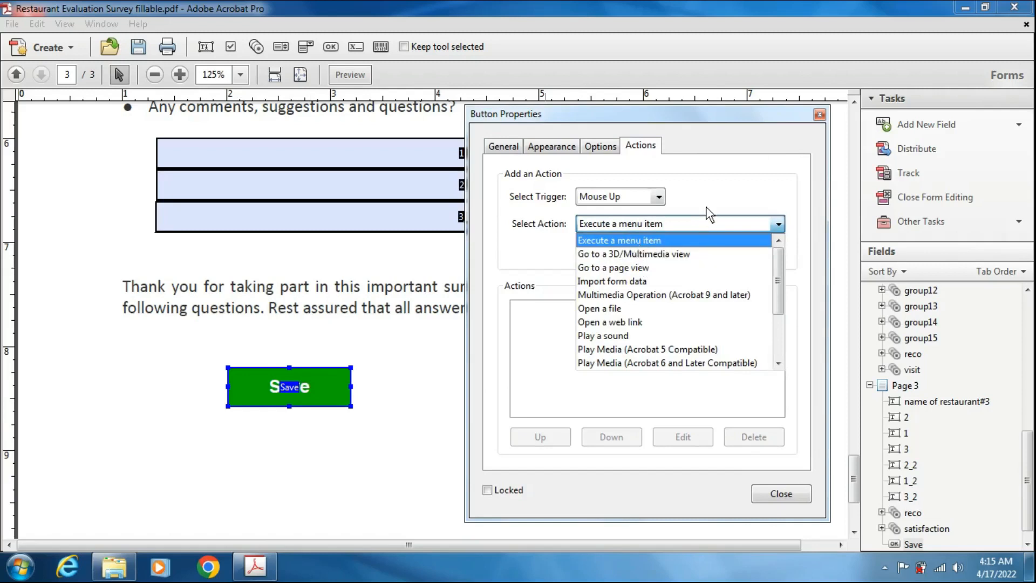
{"action": "left_click", "coordinate": [619, 239]}
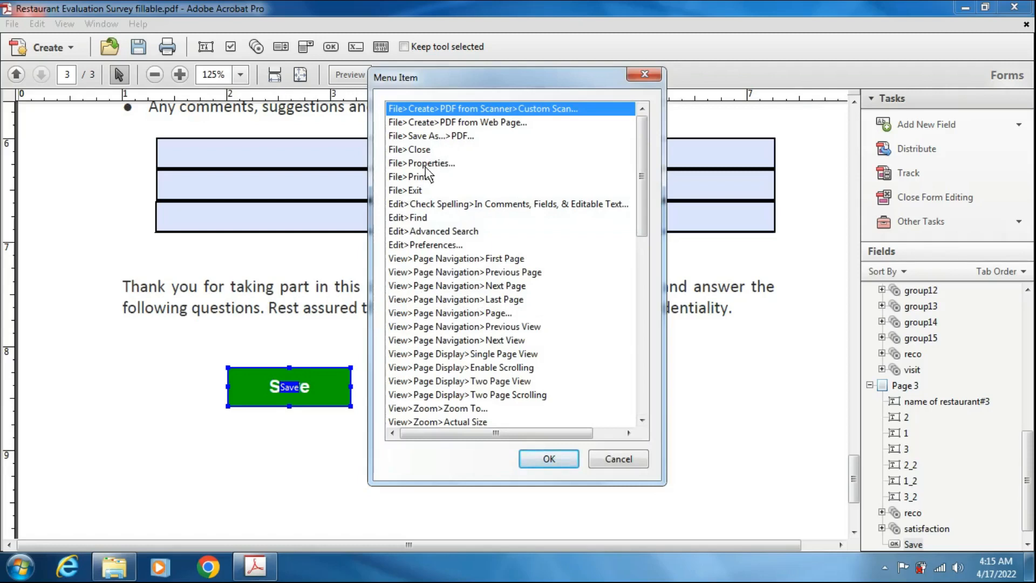
{"action": "mouse_move", "coordinate": [444, 148]}
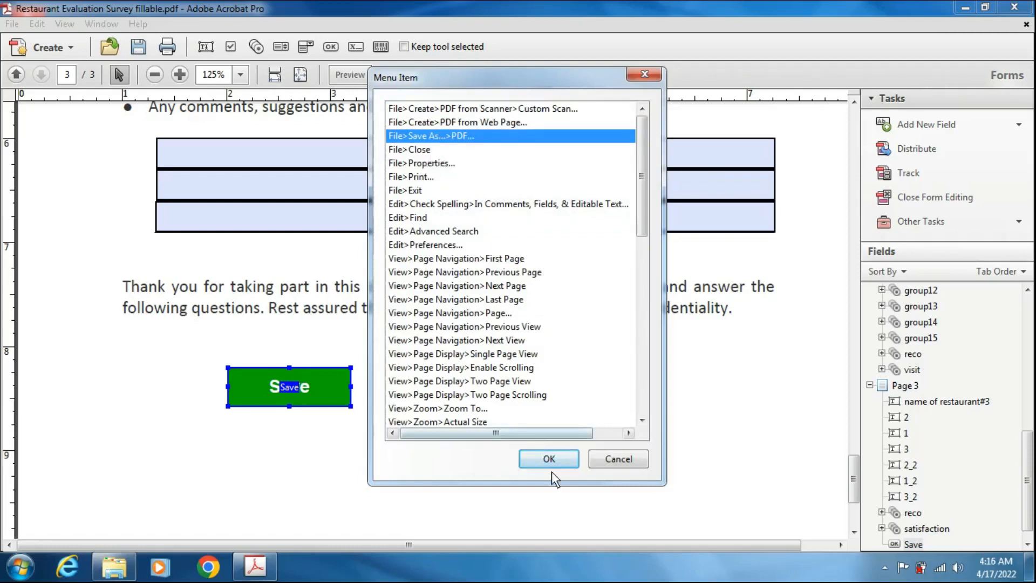
Assign File>Save As...>PDF... as the Save action and close the button's properties
{"action": "left_click", "coordinate": [547, 459]}
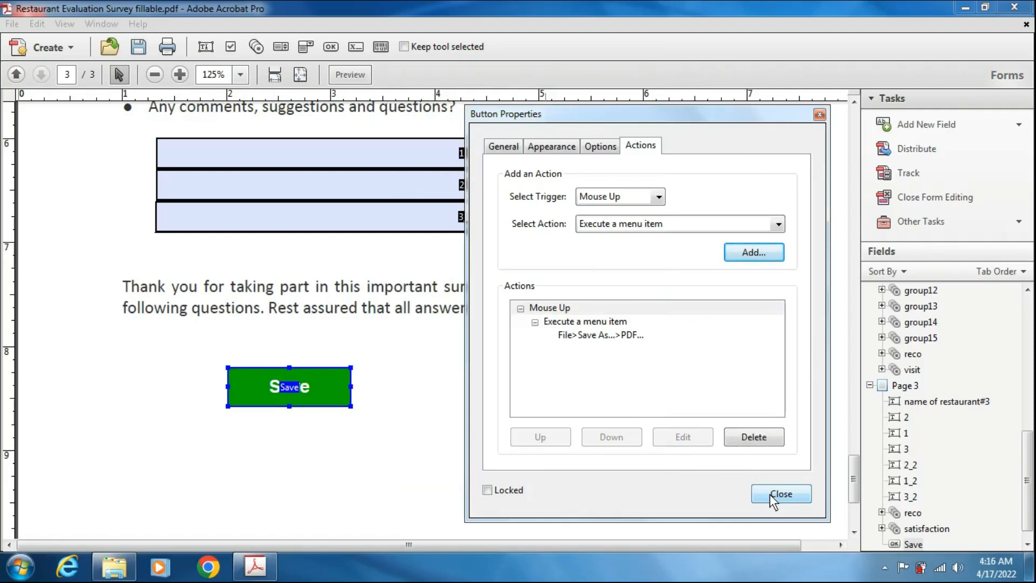
{"action": "left_click", "coordinate": [780, 493]}
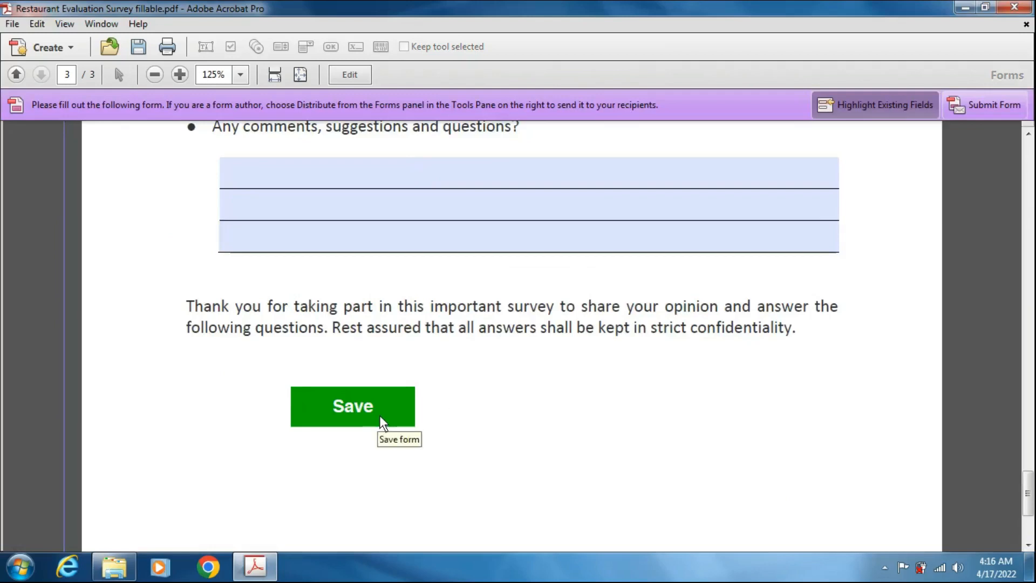
{"action": "left_click", "coordinate": [353, 405]}
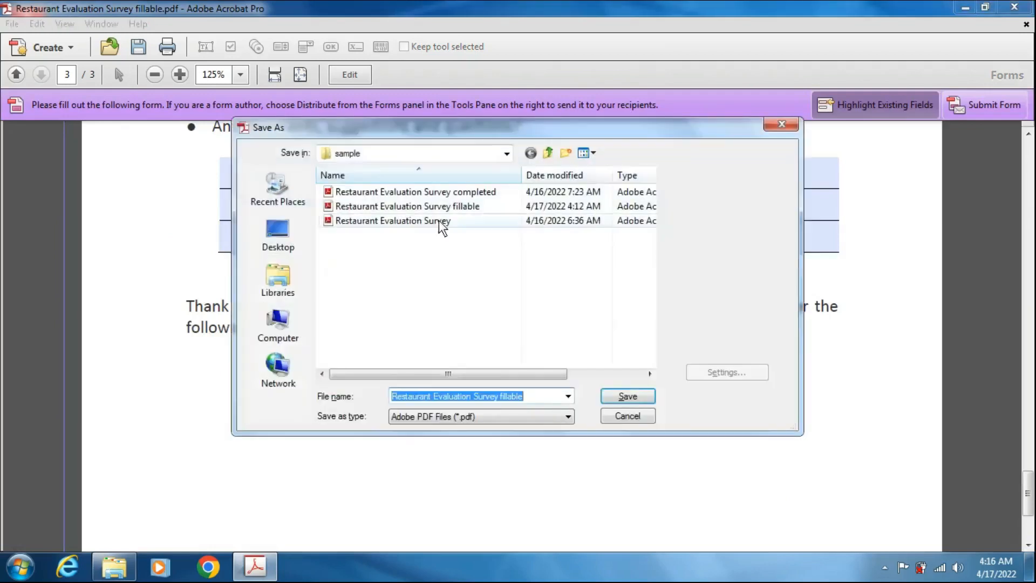
{"action": "left_click", "coordinate": [626, 396]}
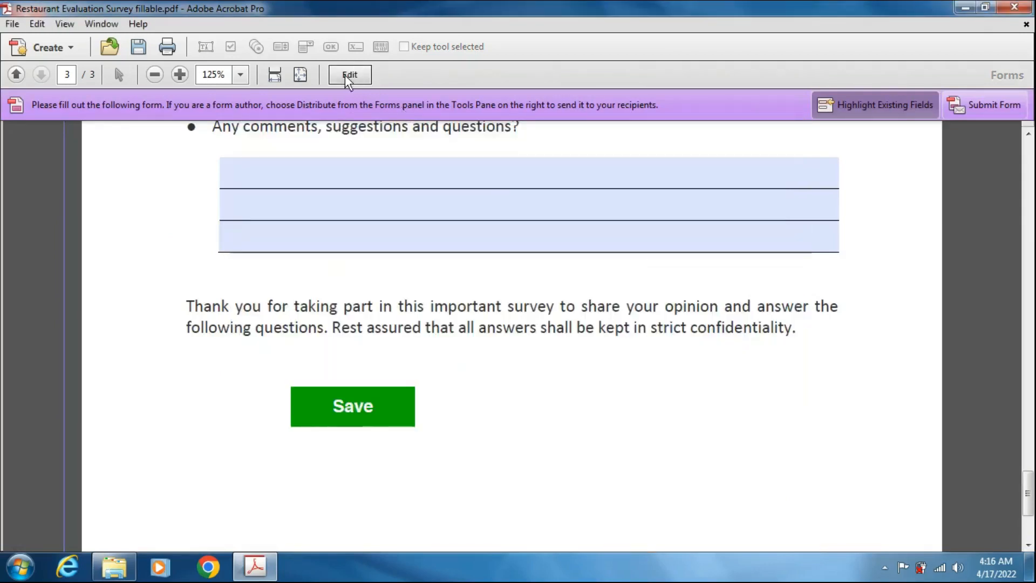
{"action": "left_click", "coordinate": [350, 74]}
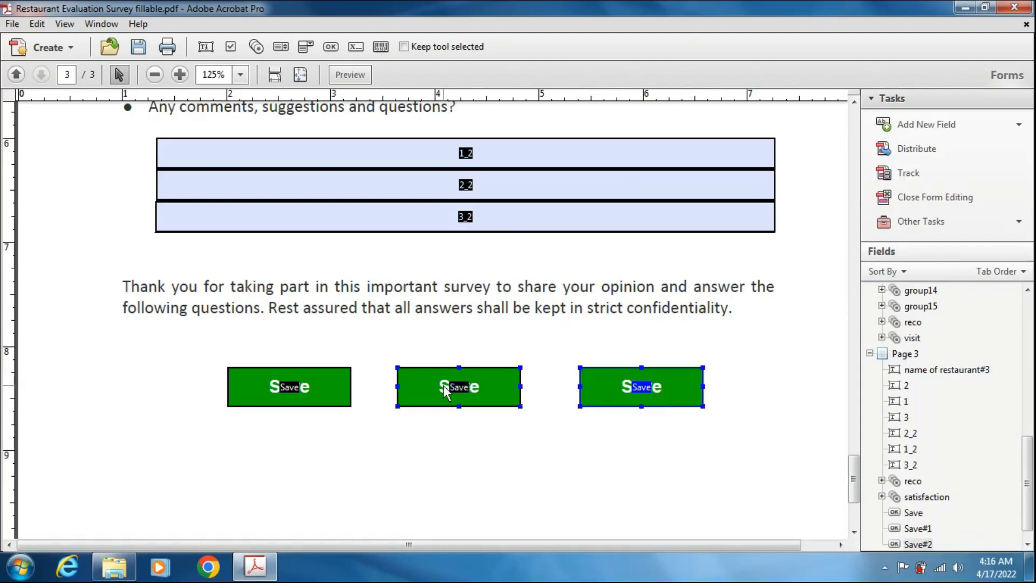
Rename the middle copied button to print with tooltip 'Print form'
{"action": "double_click", "coordinate": [457, 386]}
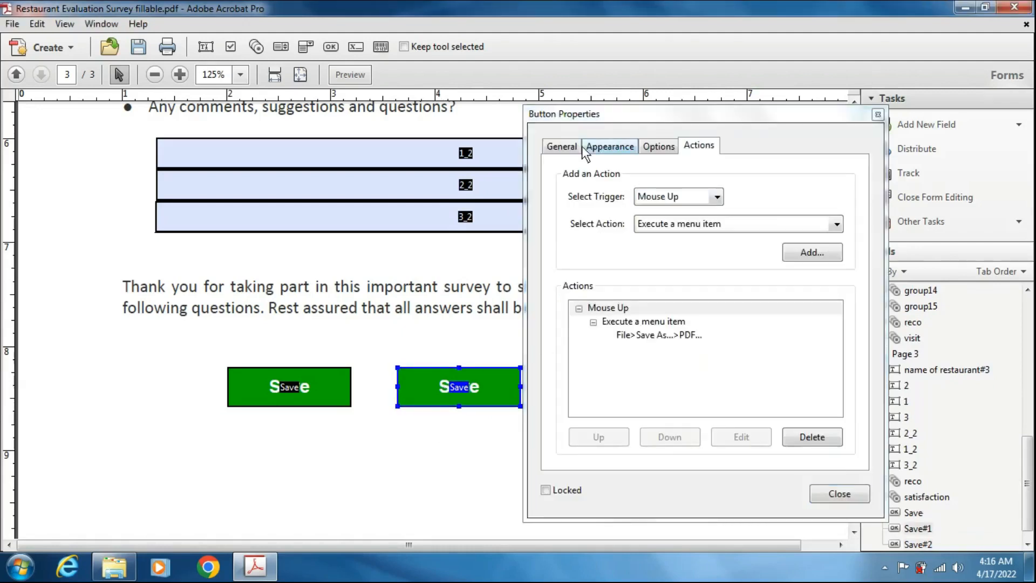
{"action": "left_click", "coordinate": [561, 146]}
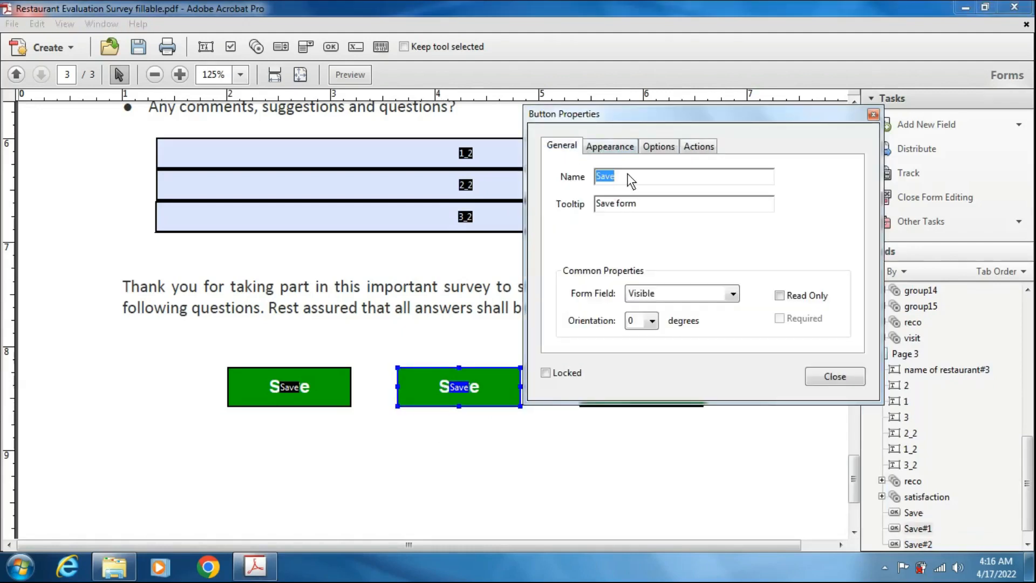
{"action": "key", "text": "Delete"}
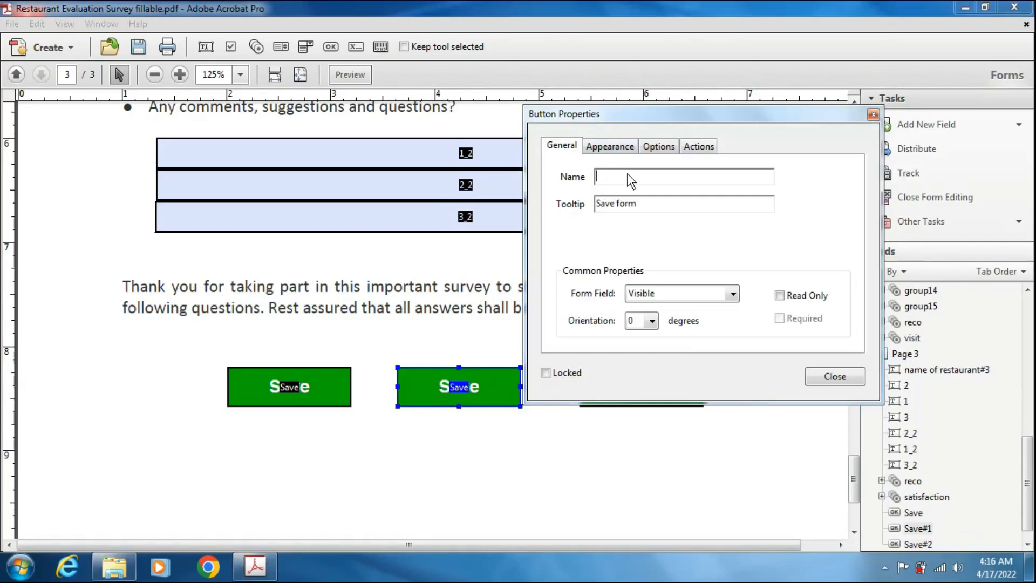
{"action": "type", "text": "print"}
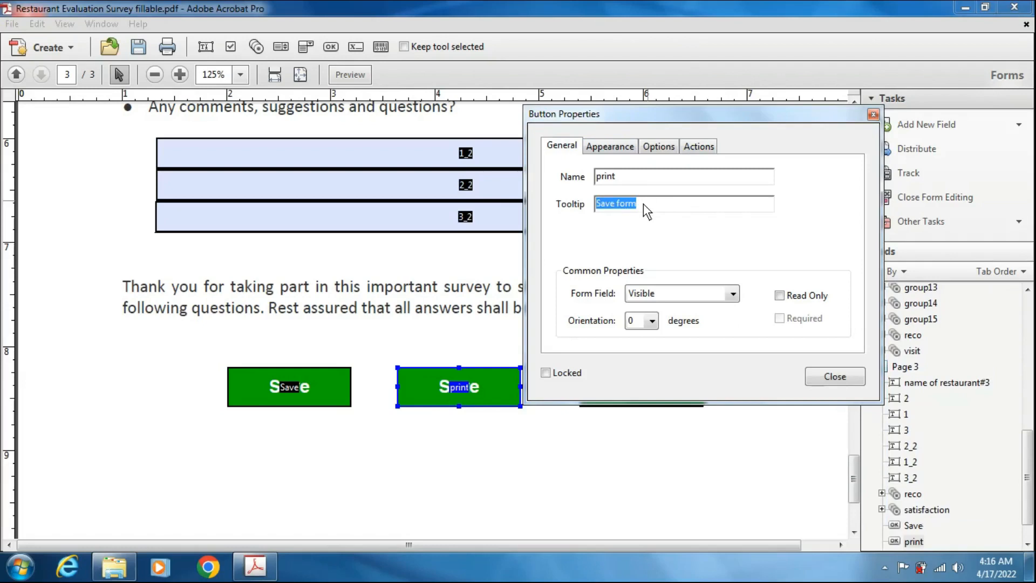
{"action": "type", "text": "Print fo"}
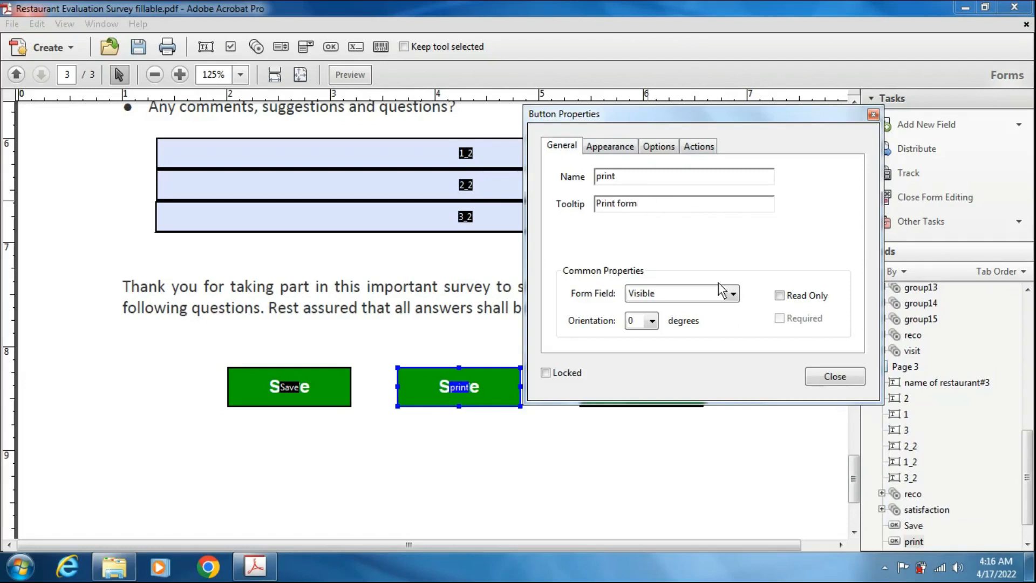
{"action": "mouse_move", "coordinate": [613, 147]}
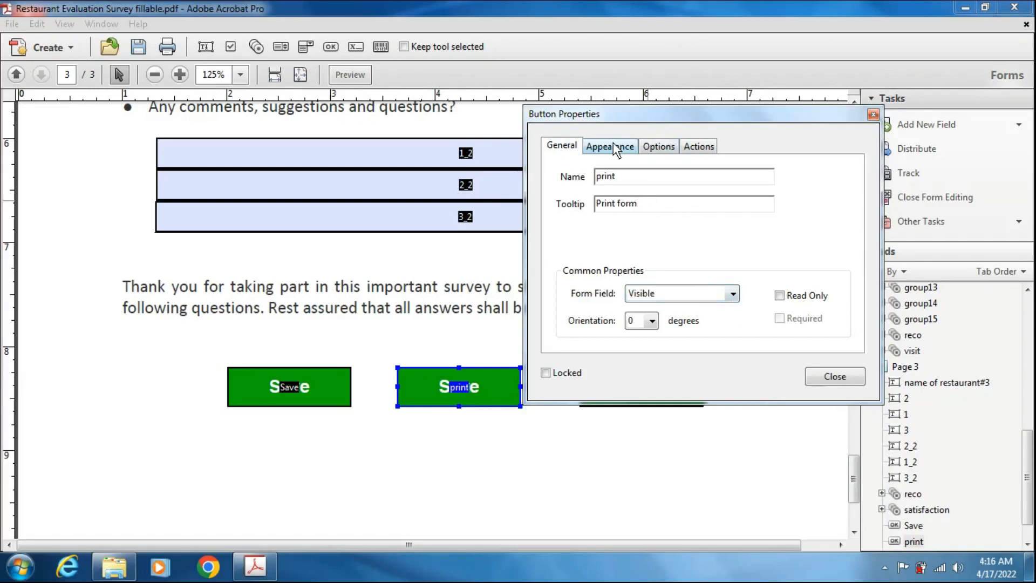
Label it Print and replace its Save As action with File>Print...
{"action": "left_click", "coordinate": [658, 146]}
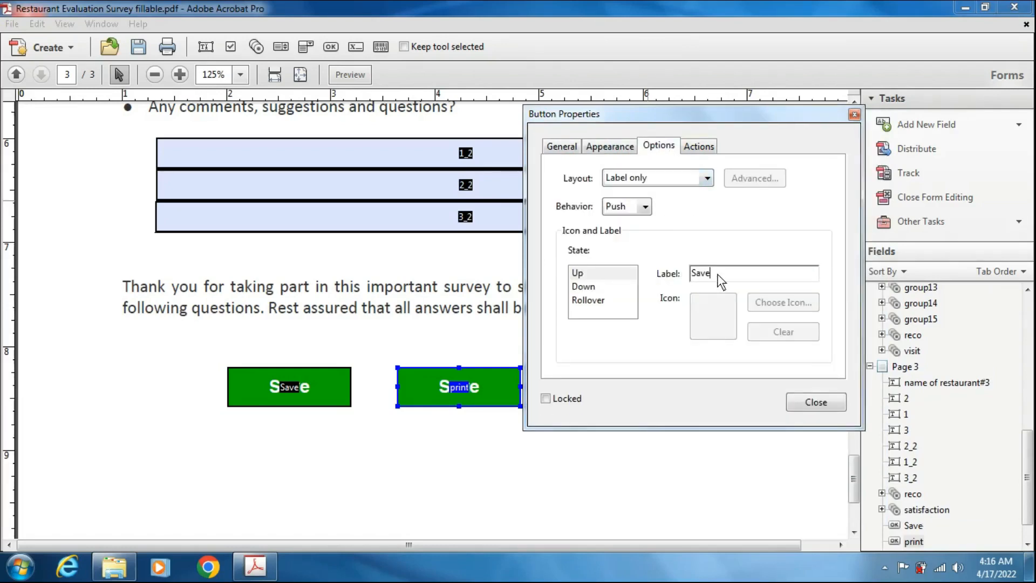
{"action": "type", "text": "Pri"}
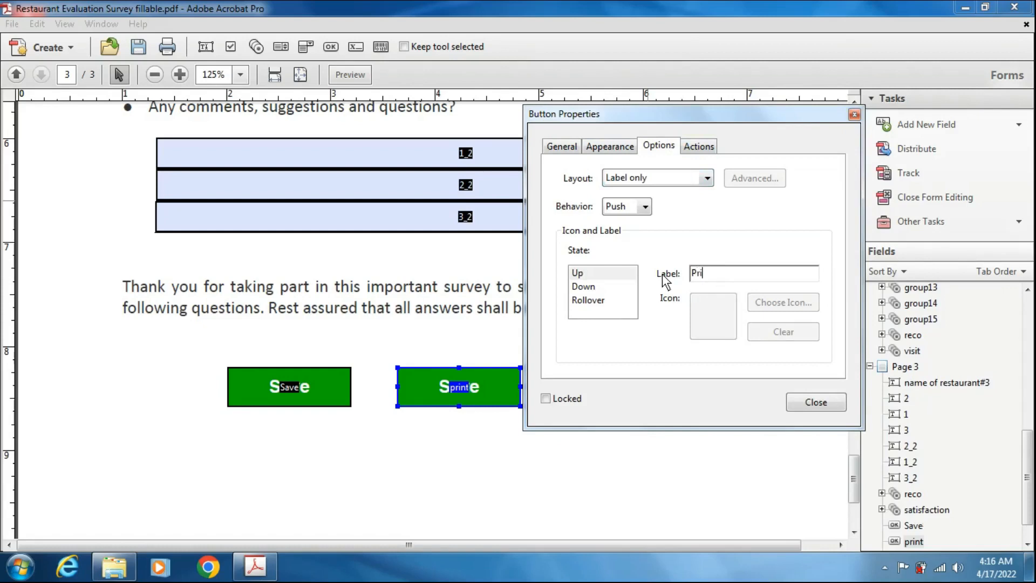
{"action": "left_click", "coordinate": [698, 146]}
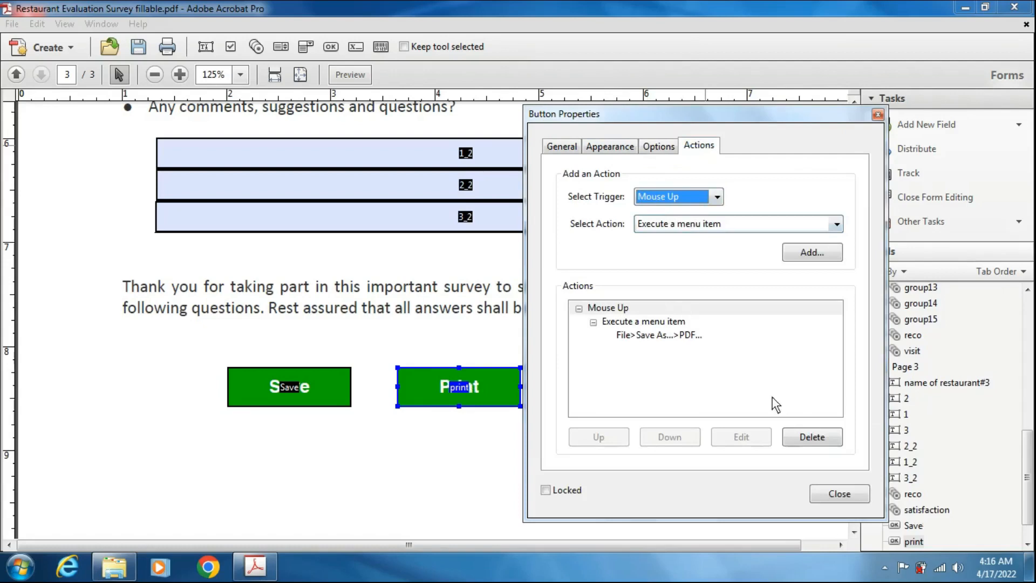
{"action": "left_click", "coordinate": [811, 437]}
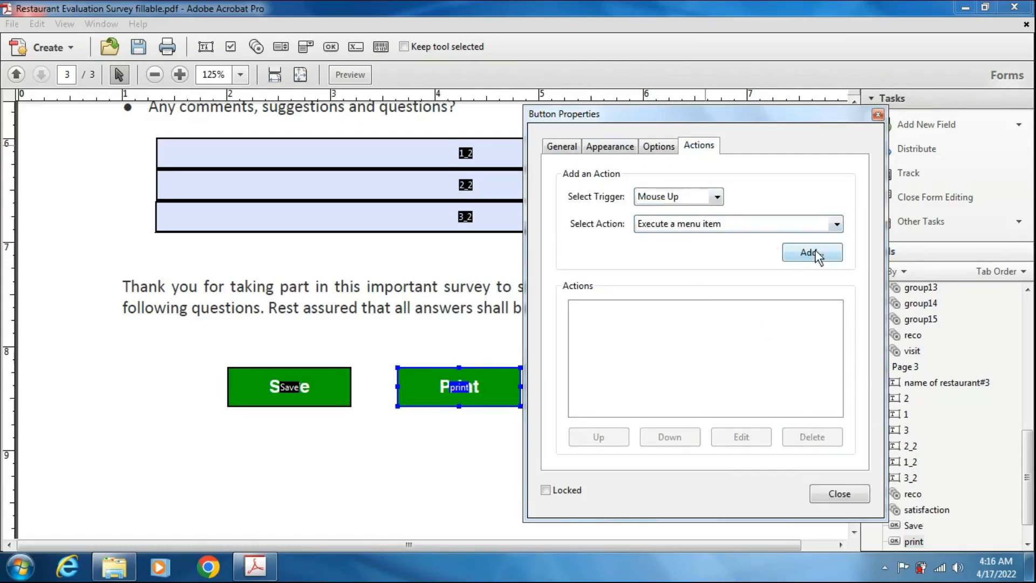
{"action": "left_click", "coordinate": [811, 252]}
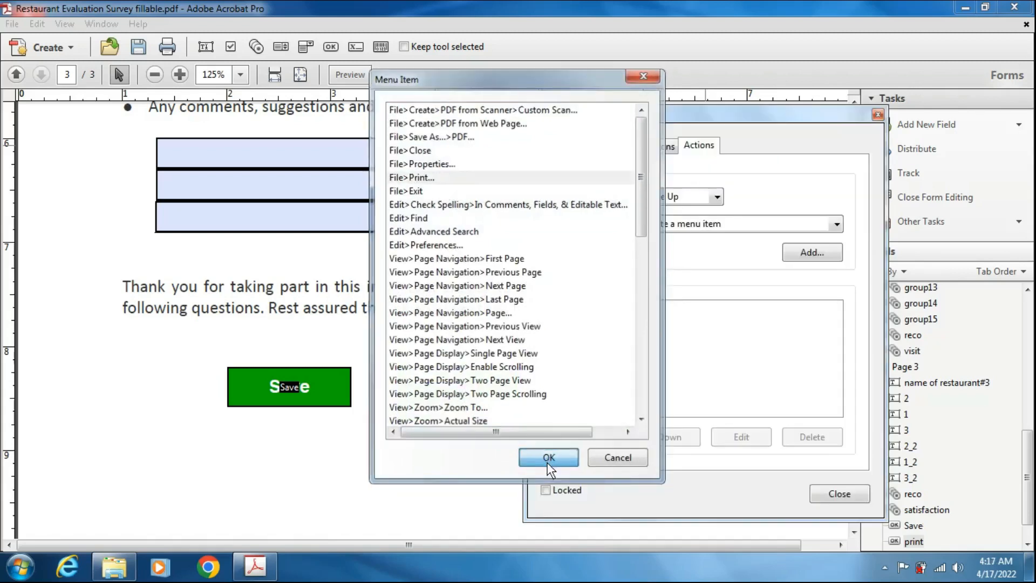
{"action": "left_click", "coordinate": [548, 457]}
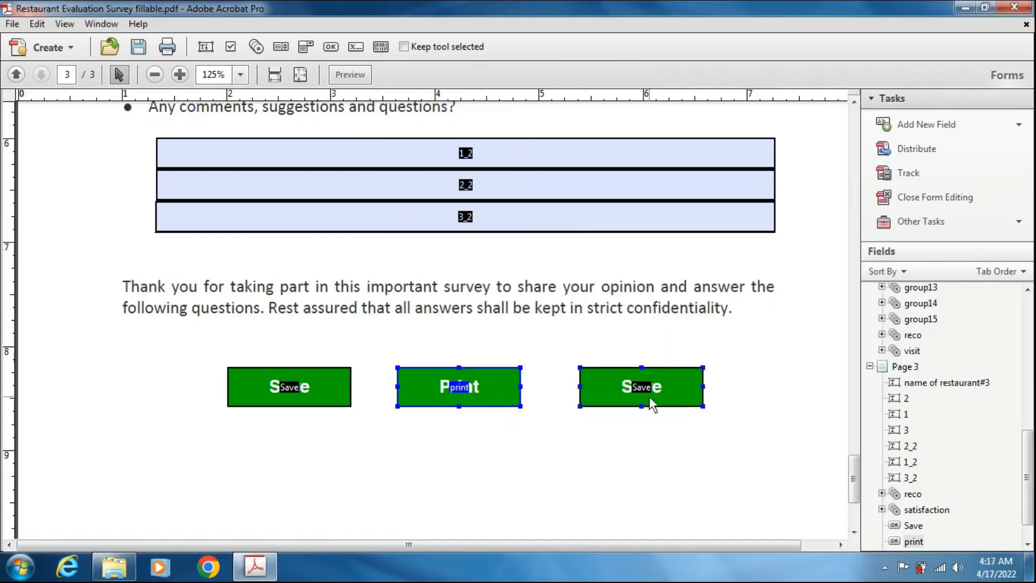
Rename the rightmost button to reset with tooltip 'Reset form' and label Reset
{"action": "double_click", "coordinate": [640, 387]}
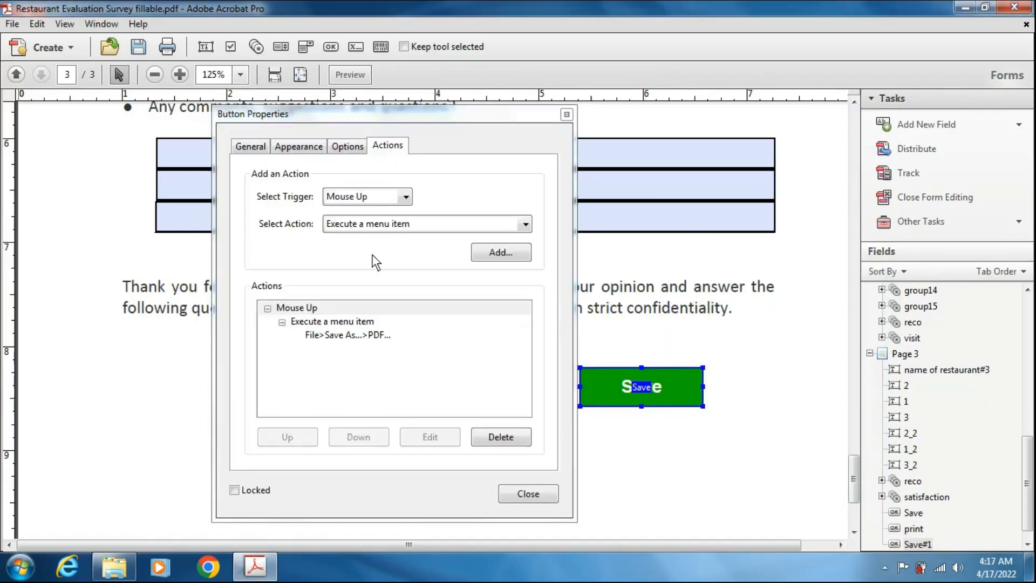
{"action": "left_click", "coordinate": [249, 146]}
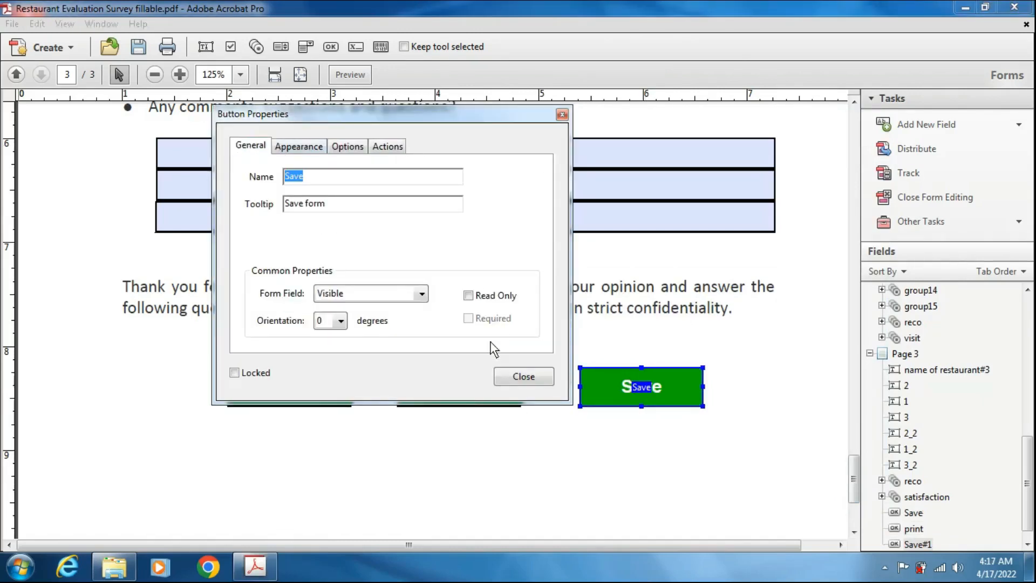
{"action": "left_click_drag", "start_coordinate": [389, 113], "coordinate": [277, 24]}
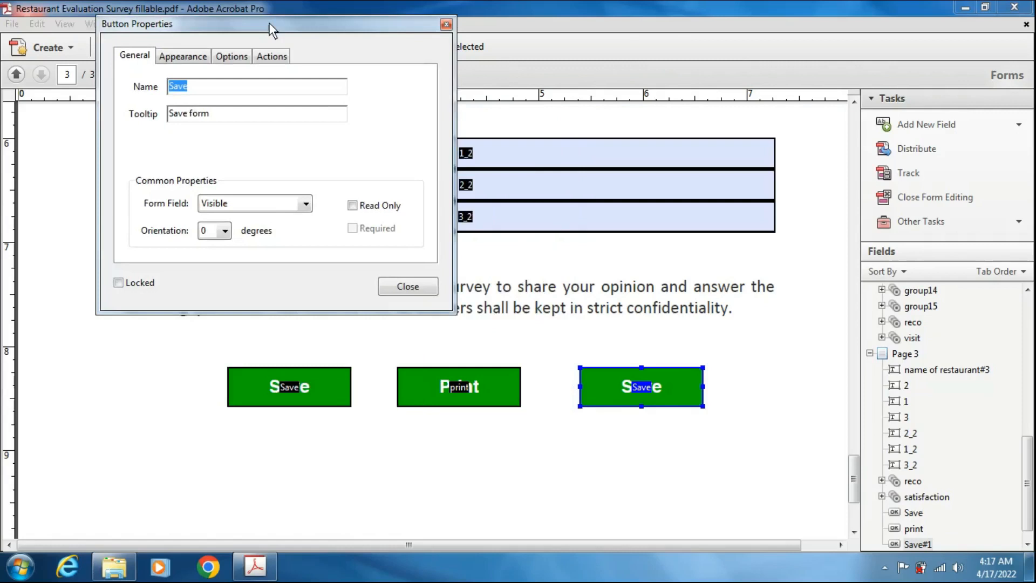
{"action": "mouse_move", "coordinate": [641, 403]}
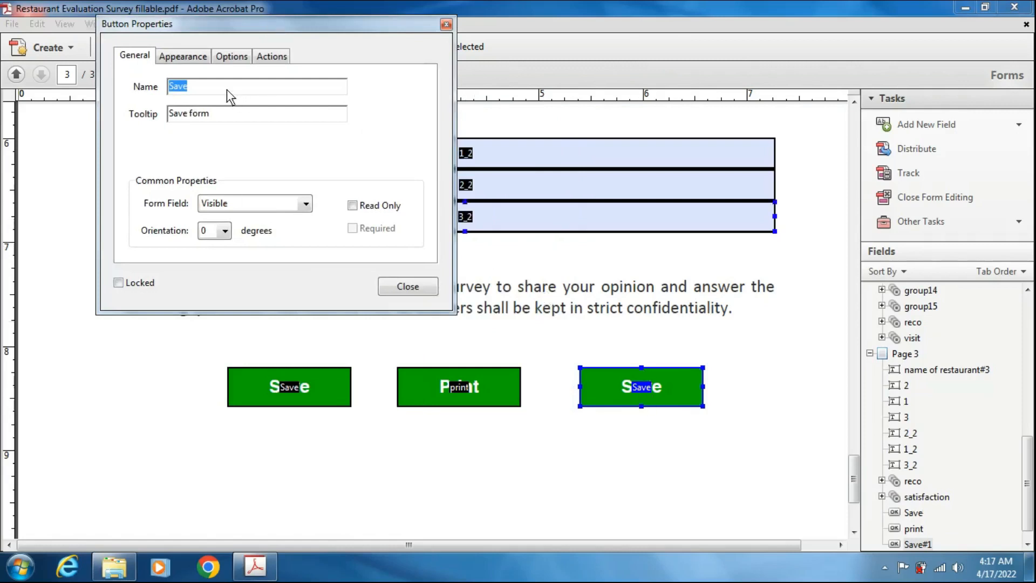
{"action": "mouse_move", "coordinate": [212, 105]}
{"action": "type", "text": "e"}
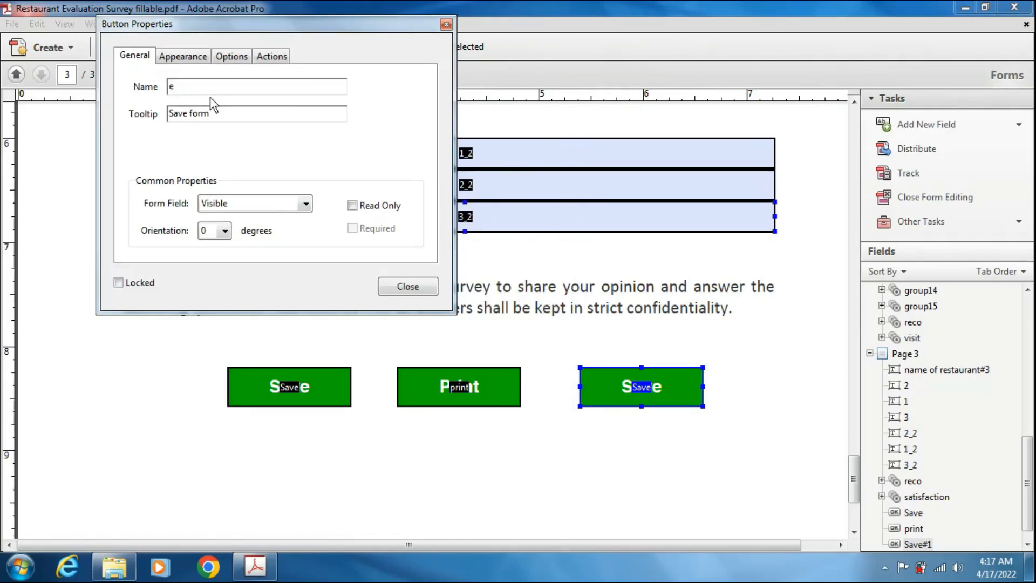
{"action": "type", "text": "rest"}
{"action": "left_click", "coordinate": [257, 114]}
{"action": "type", "text": "Reset"}
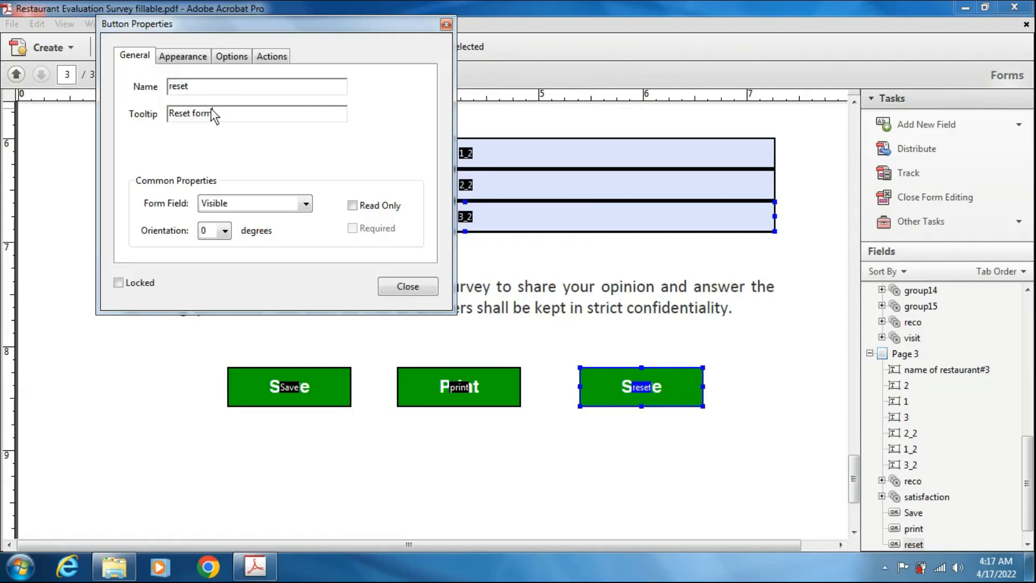
{"action": "left_click", "coordinate": [231, 55]}
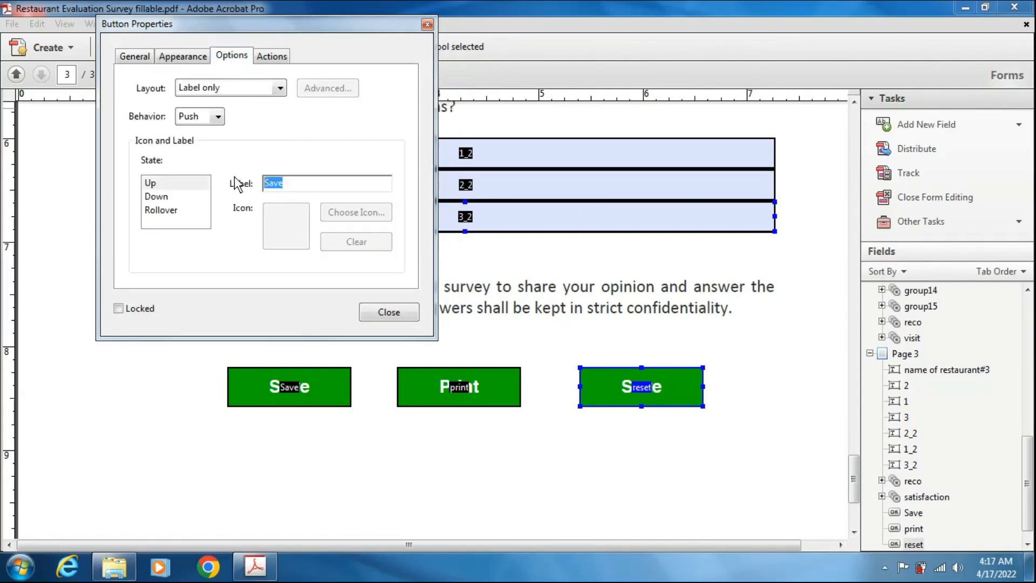
{"action": "type", "text": "Reset"}
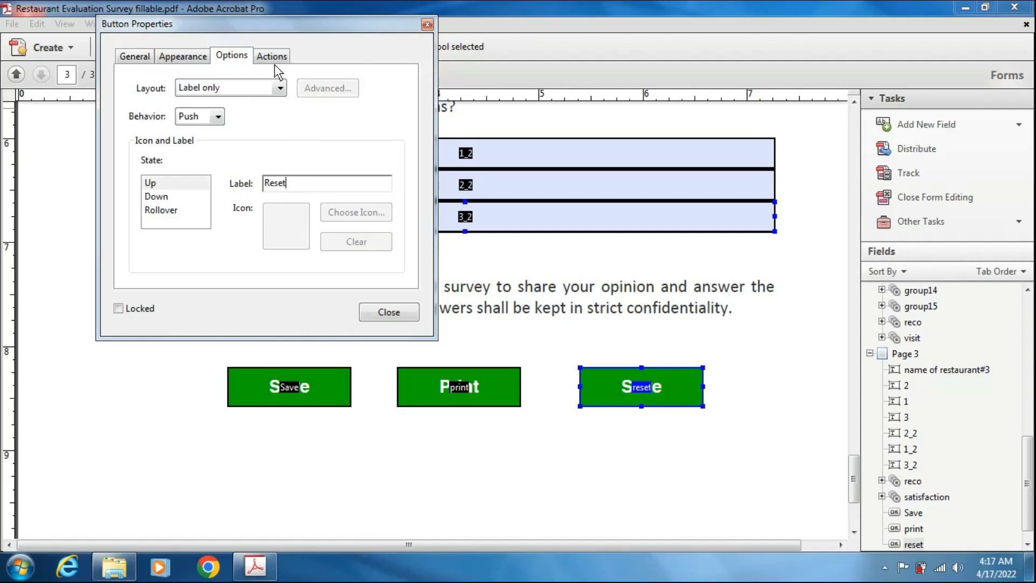
Pick 'Reset a form' as the button's action type instead of a menu item
{"action": "left_click", "coordinate": [271, 55]}
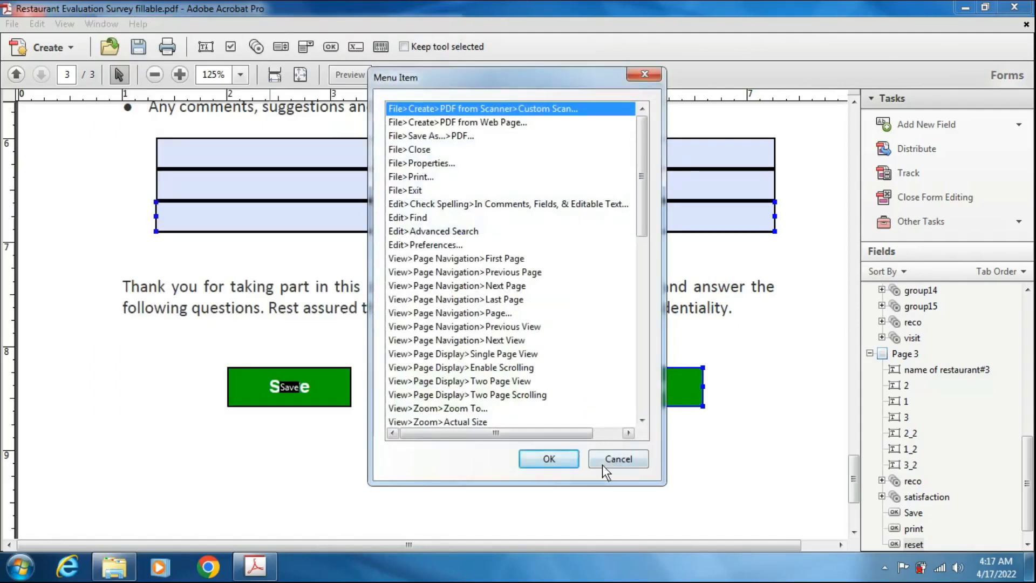
{"action": "left_click", "coordinate": [616, 459]}
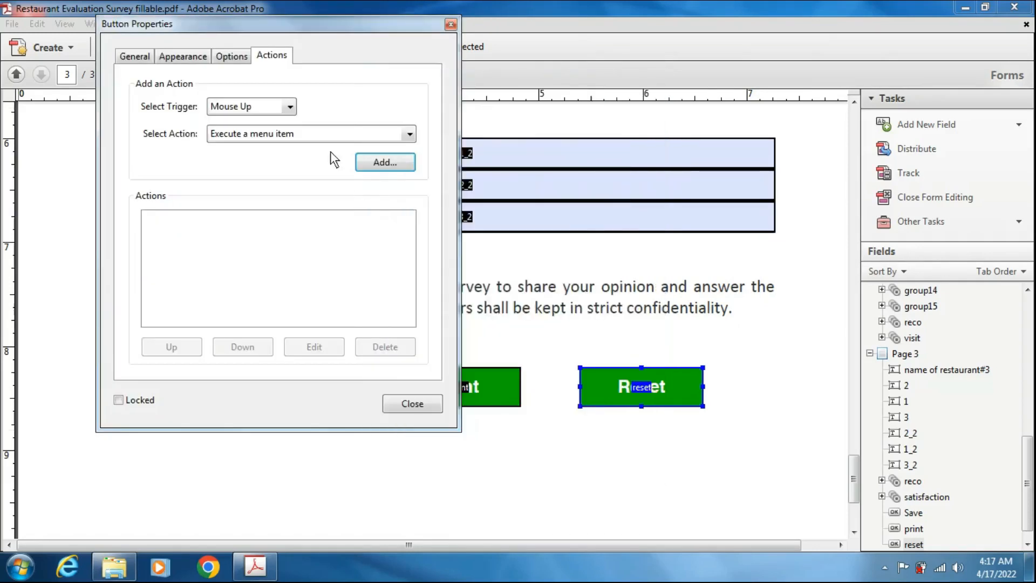
{"action": "left_click", "coordinate": [407, 133]}
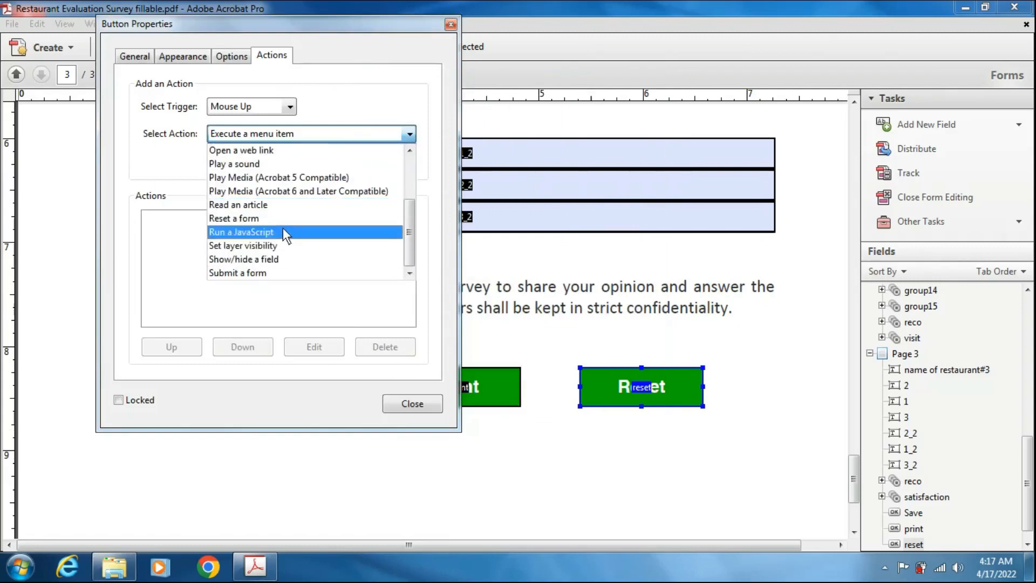
{"action": "mouse_move", "coordinate": [243, 245]}
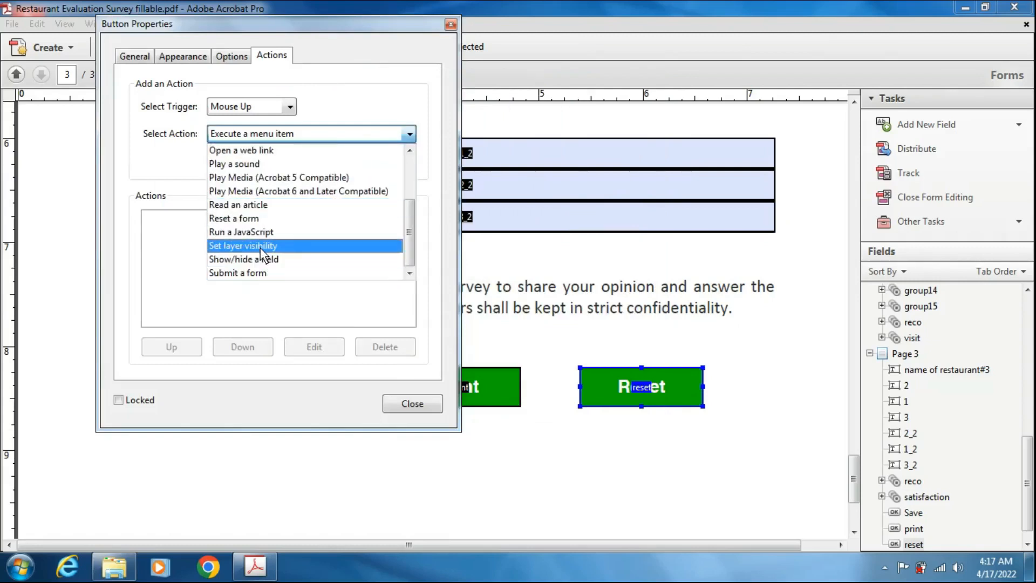
{"action": "mouse_move", "coordinate": [265, 259]}
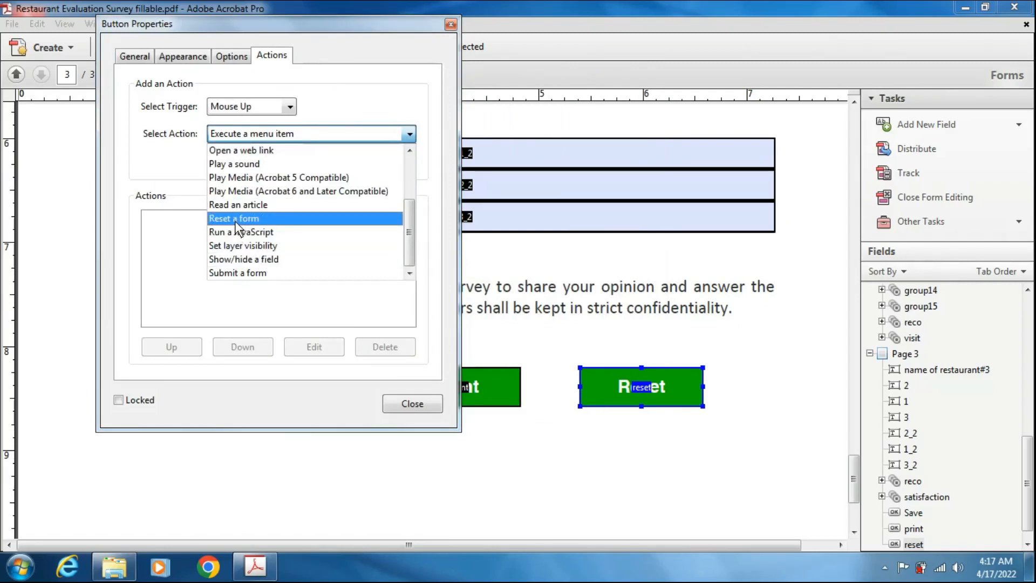
{"action": "left_click", "coordinate": [233, 218]}
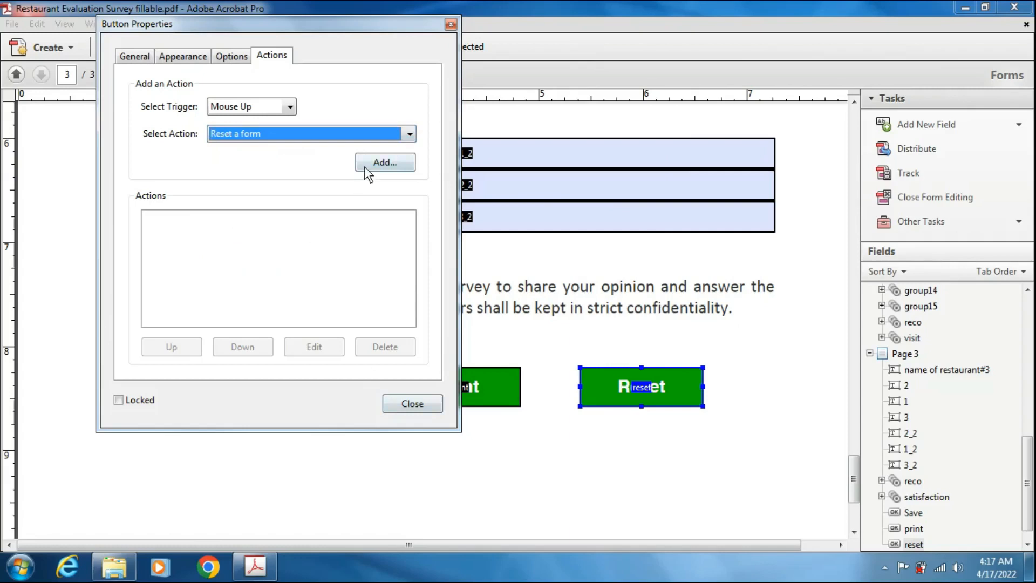
Add the reset action covering all form fields and close the Reset button's properties
{"action": "left_click", "coordinate": [385, 163]}
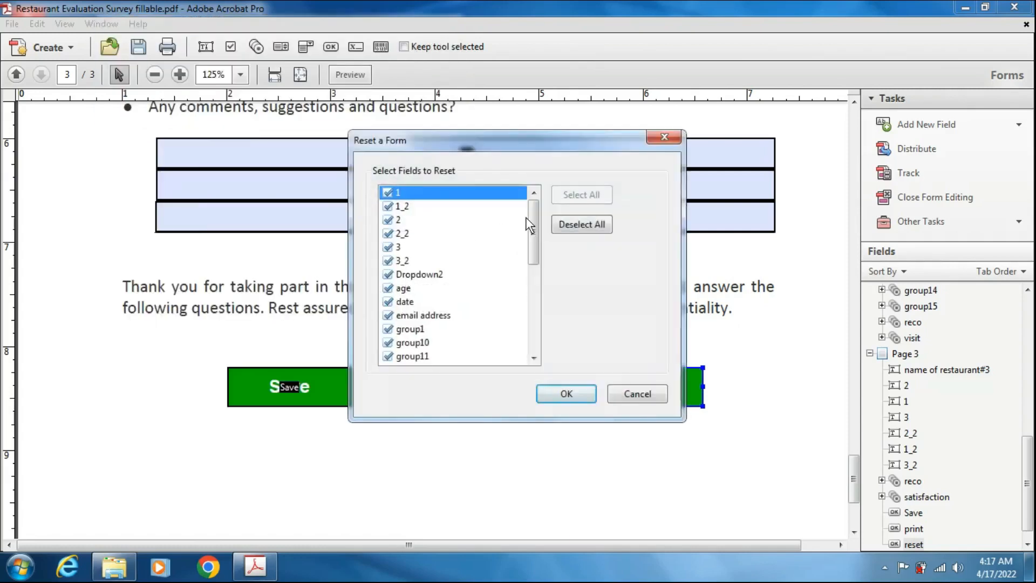
{"action": "left_click_drag", "start_coordinate": [534, 224], "coordinate": [535, 323]}
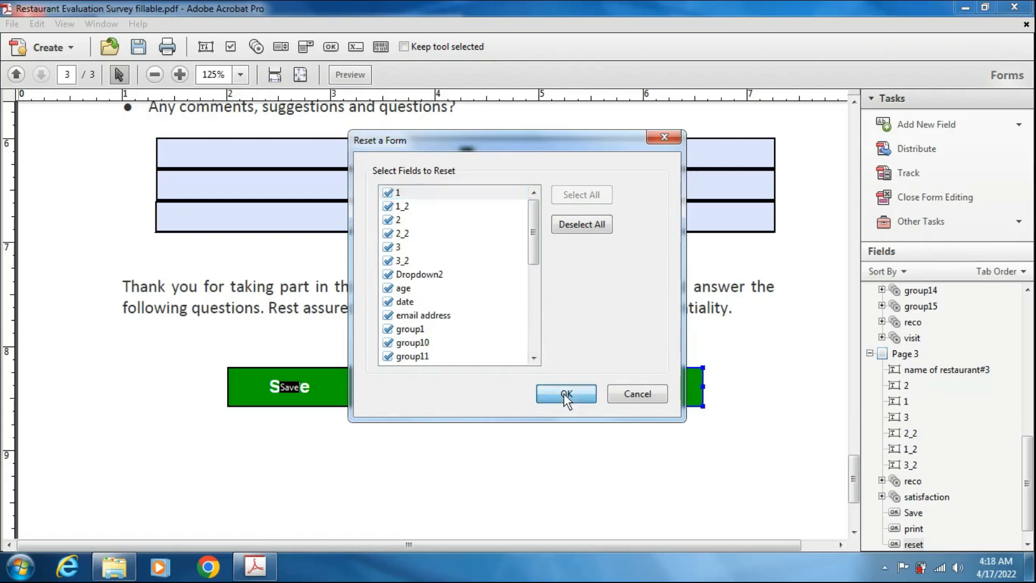
{"action": "left_click", "coordinate": [565, 394]}
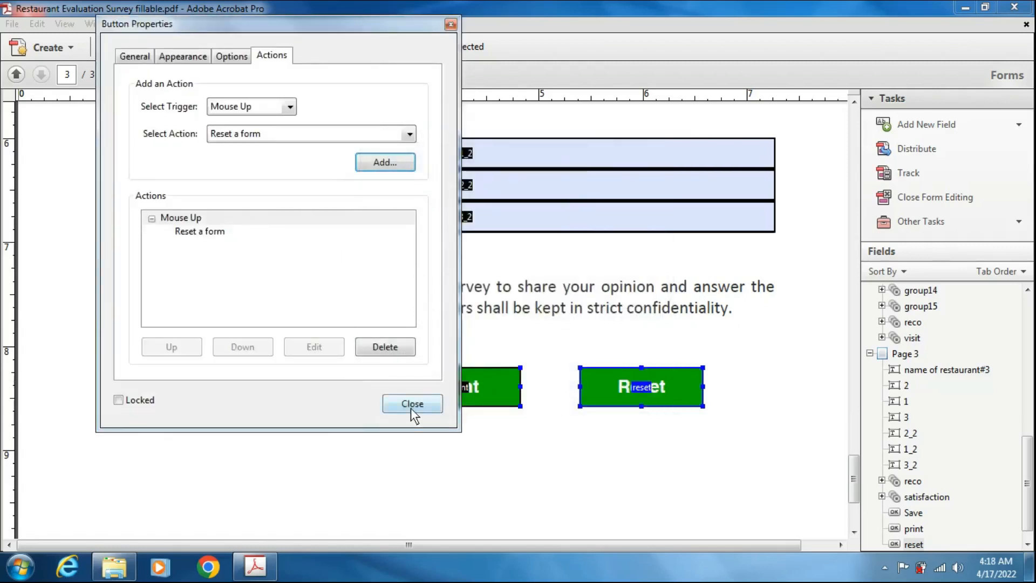
{"action": "left_click", "coordinate": [412, 404]}
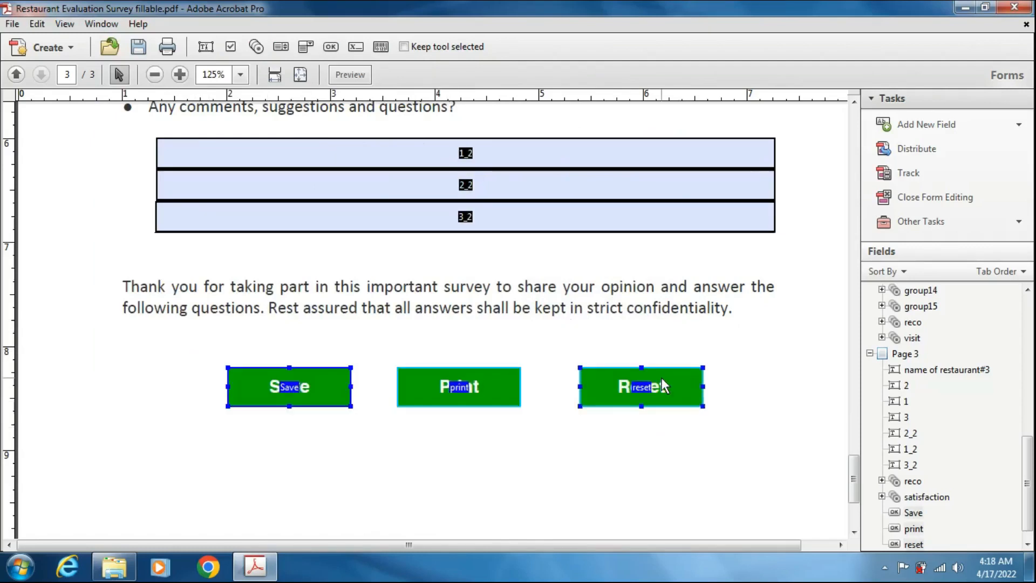
Distribute the selected Save, Print and Reset buttons evenly across one horizontal row
{"action": "right_click", "coordinate": [640, 386]}
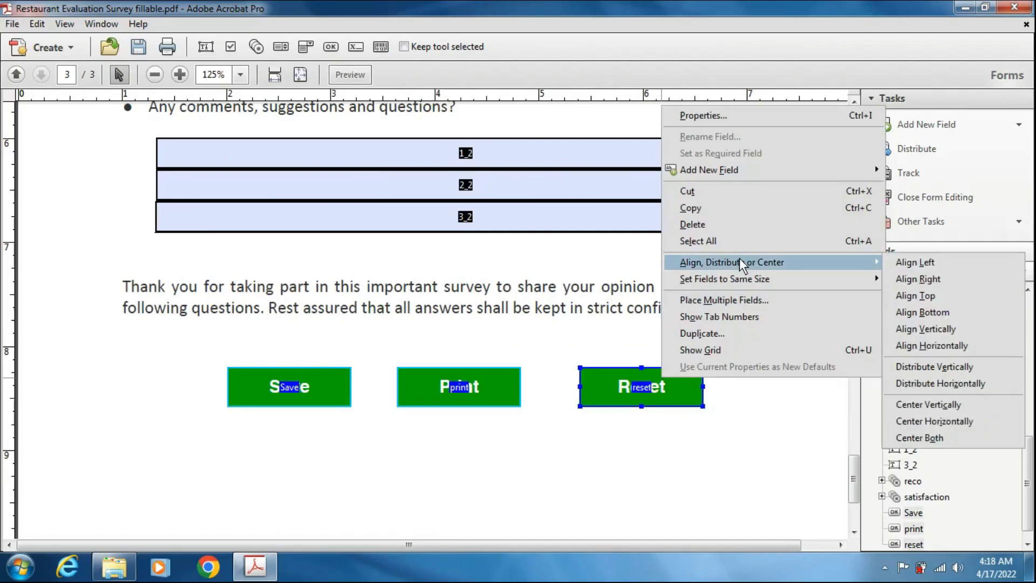
{"action": "mouse_move", "coordinate": [939, 383]}
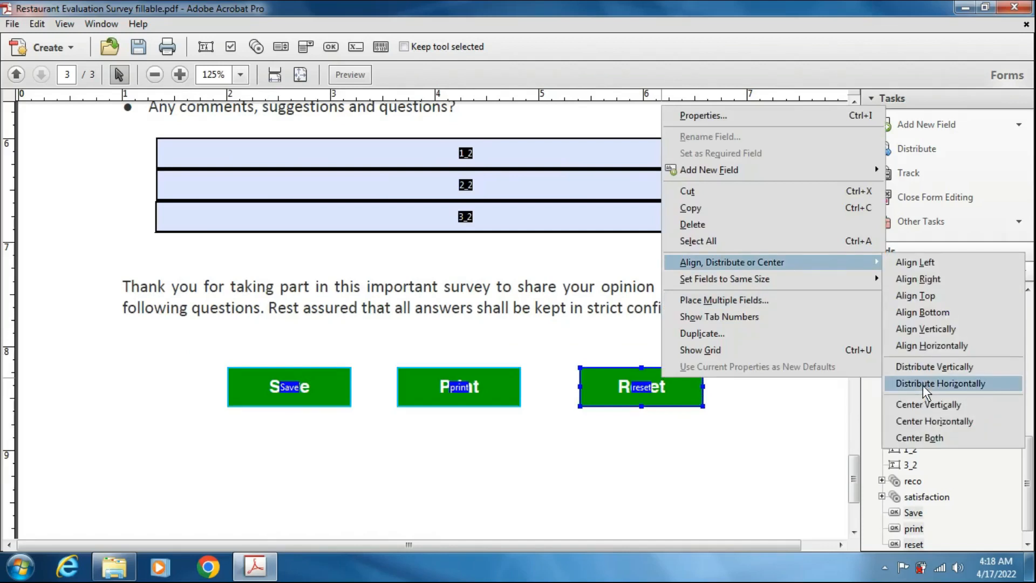
{"action": "left_click", "coordinate": [939, 383]}
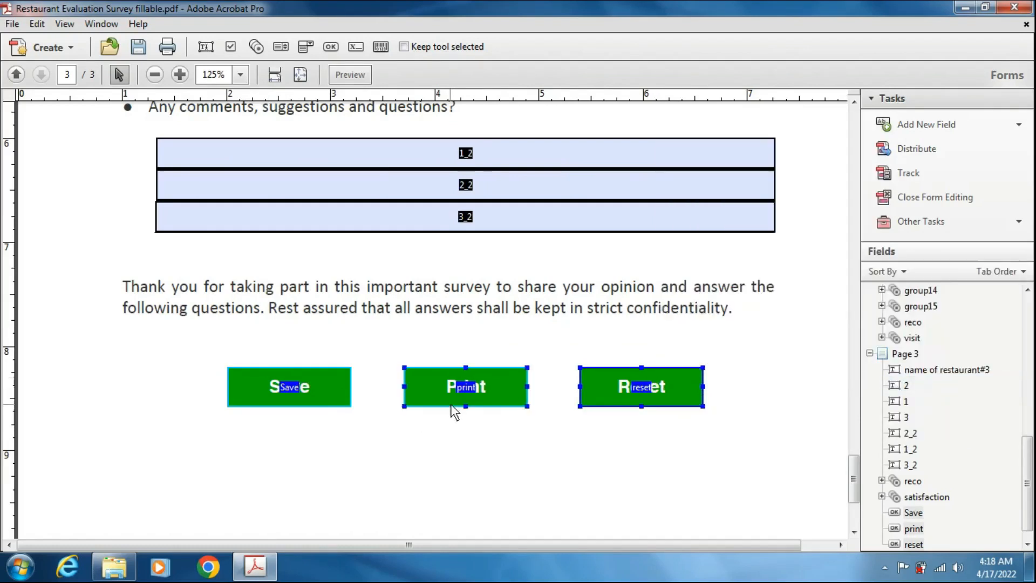
{"action": "right_click", "coordinate": [465, 387]}
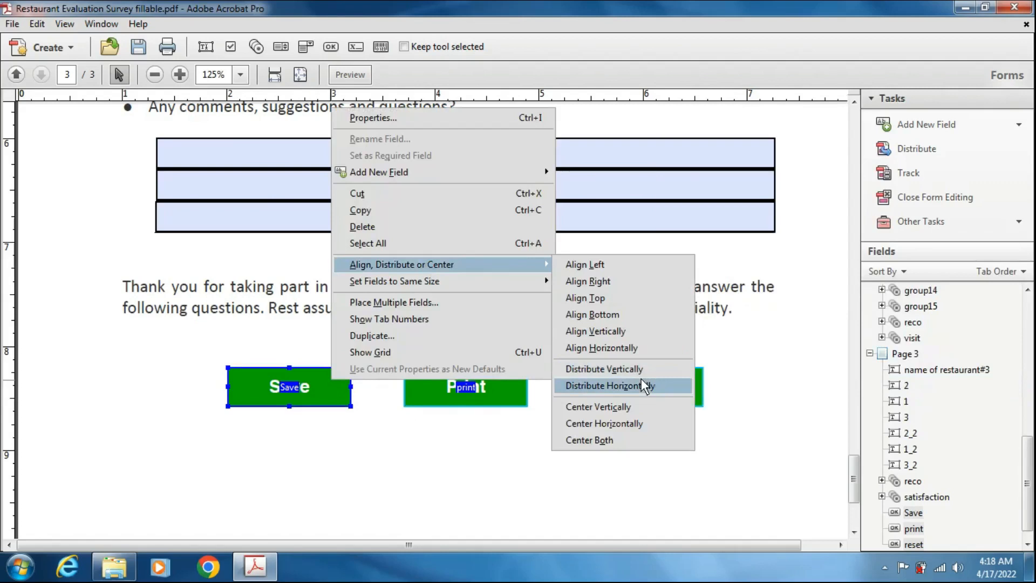
{"action": "left_click", "coordinate": [608, 385]}
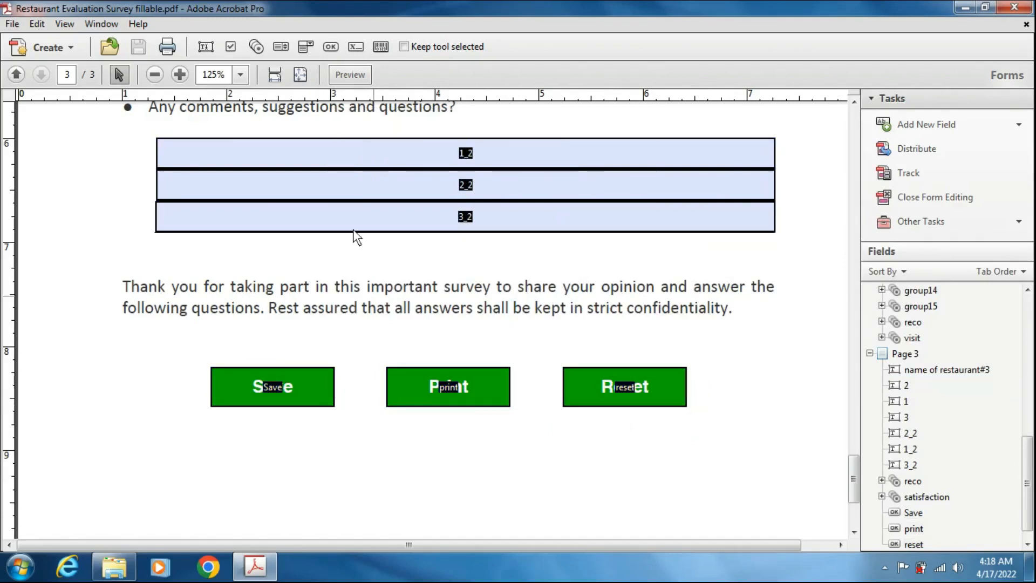
{"action": "mouse_move", "coordinate": [350, 74]}
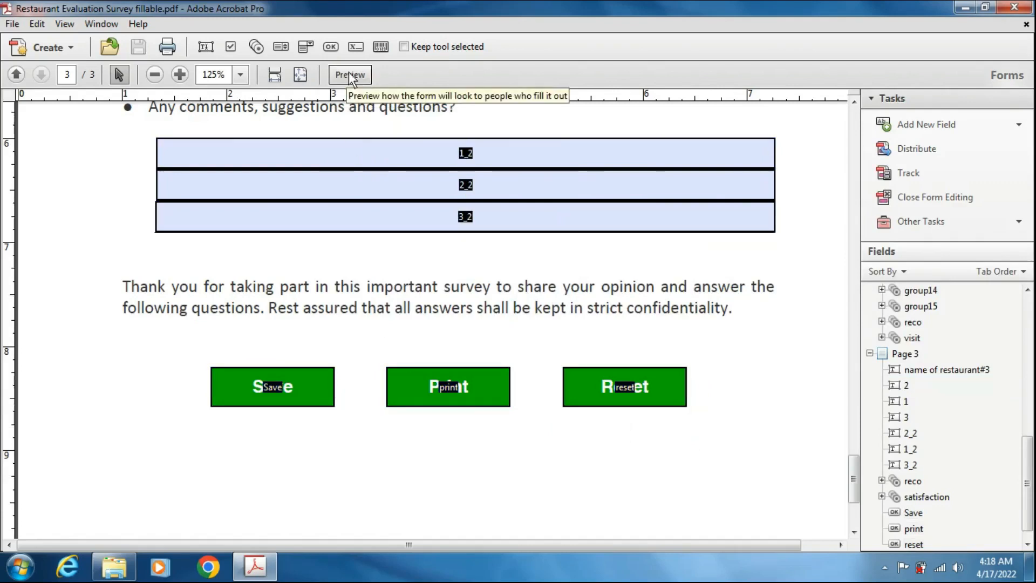
Preview the survey as a filler and scroll to the green buttons at the end
{"action": "left_click", "coordinate": [348, 75]}
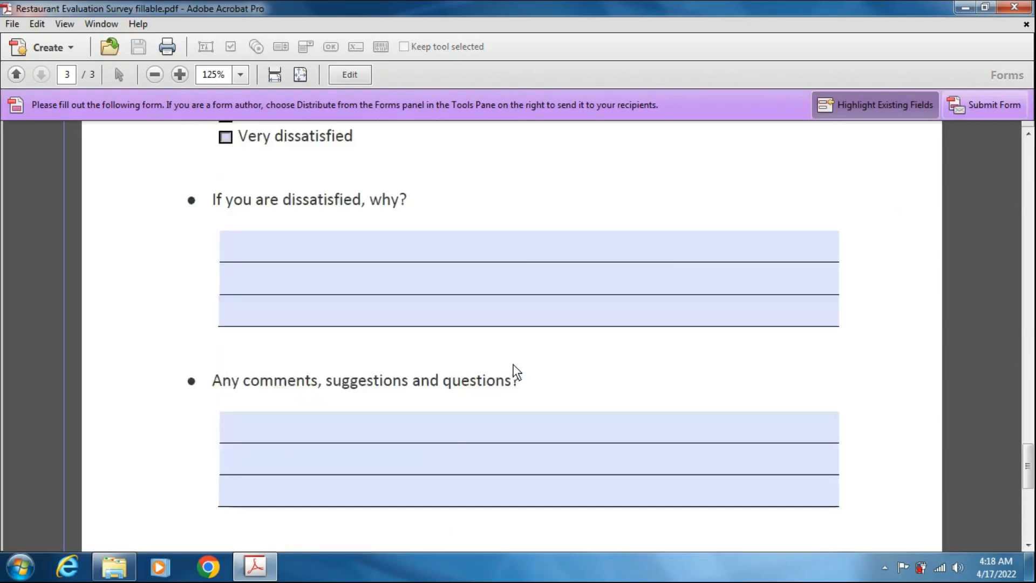
{"action": "scroll", "scroll_direction": "down", "scroll_amount": 3}
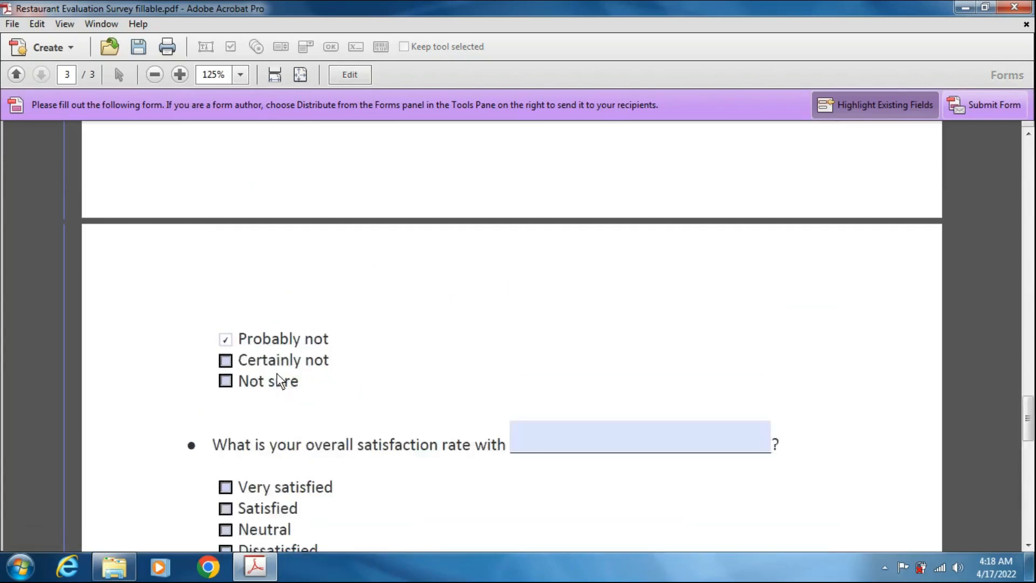
{"action": "left_click", "coordinate": [15, 75]}
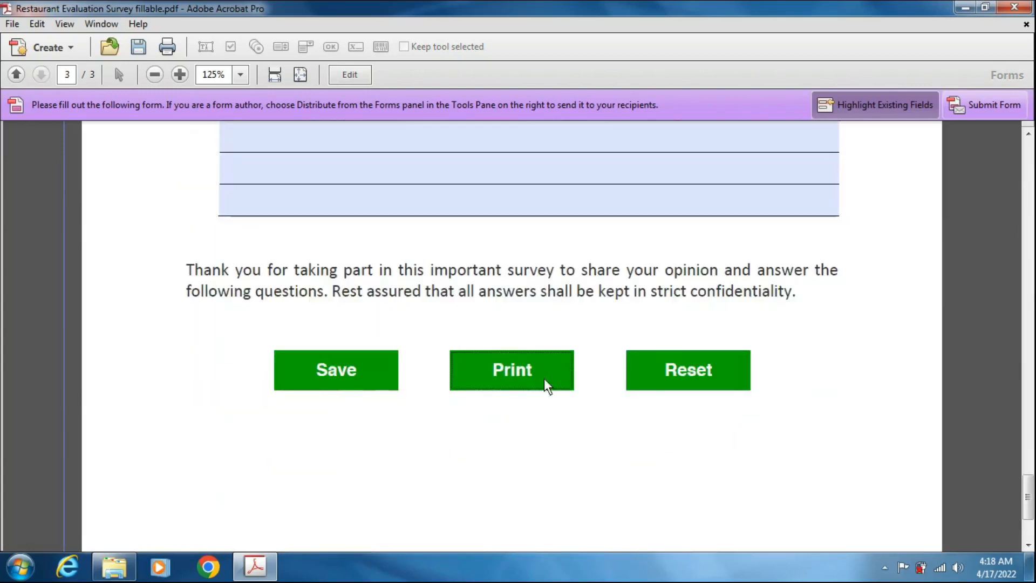
Test the form's Print button and cancel the resulting Print dialog
{"action": "left_click", "coordinate": [511, 369]}
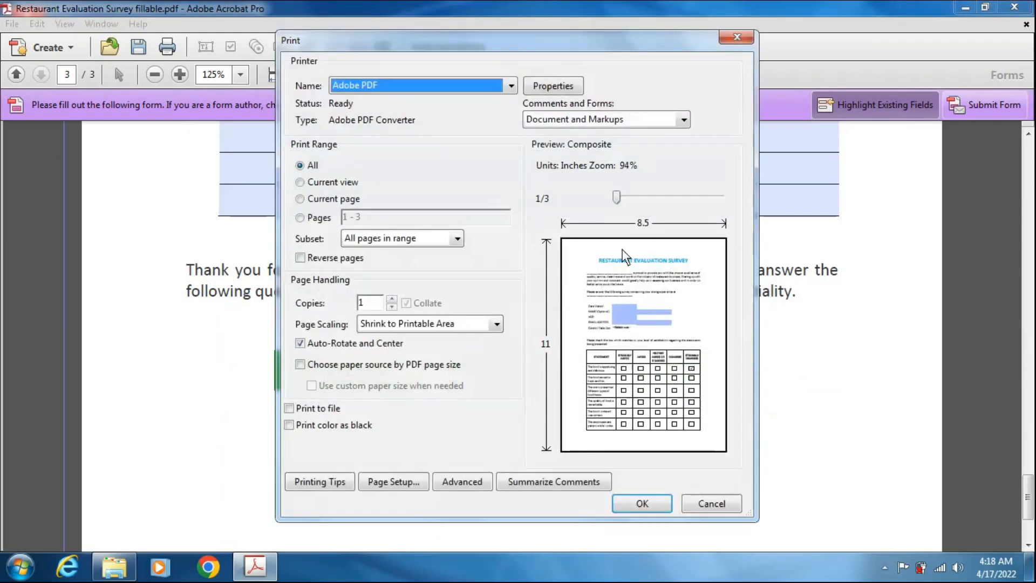
{"action": "mouse_move", "coordinate": [655, 376]}
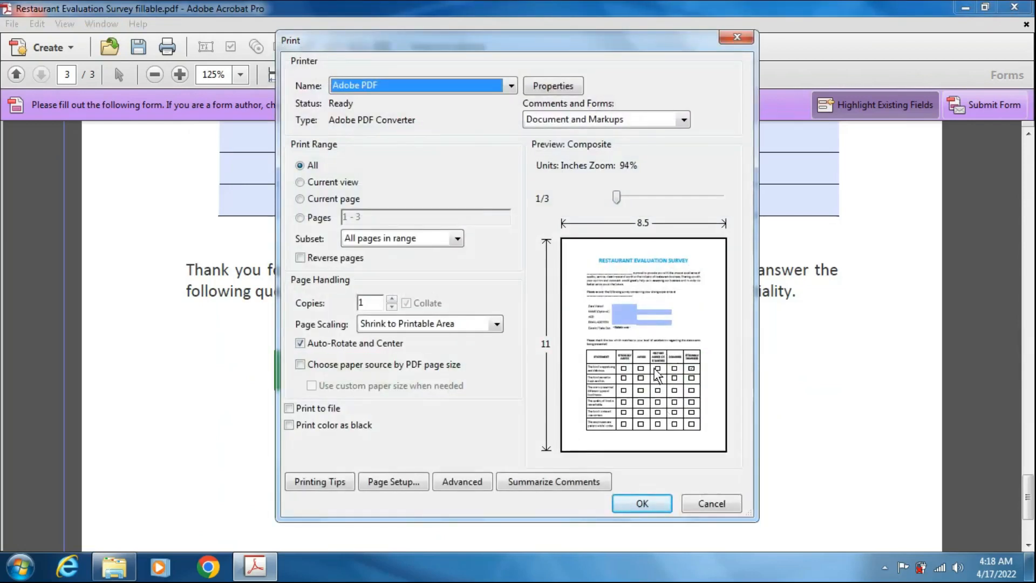
{"action": "mouse_move", "coordinate": [715, 521]}
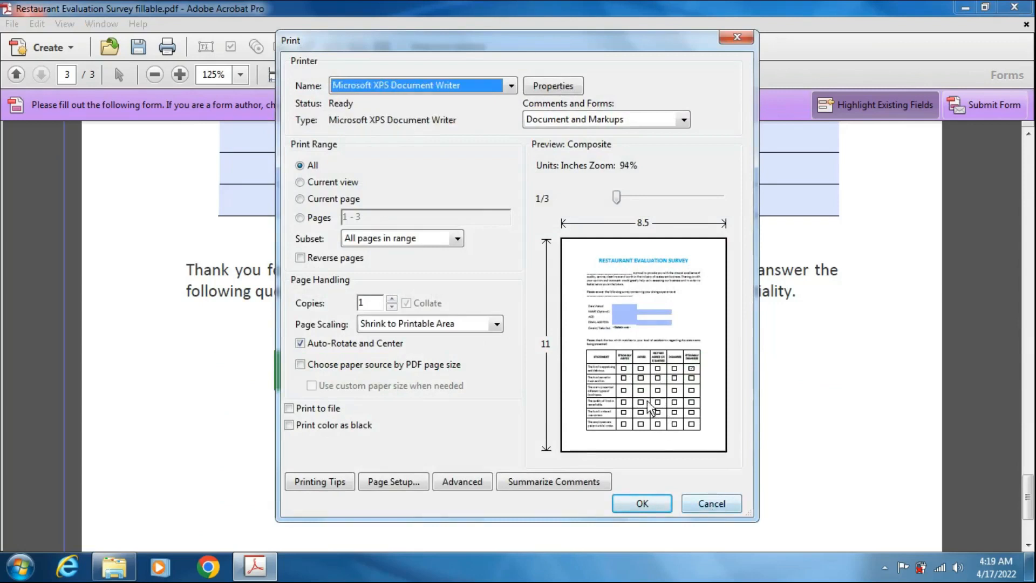
{"action": "left_click", "coordinate": [711, 503]}
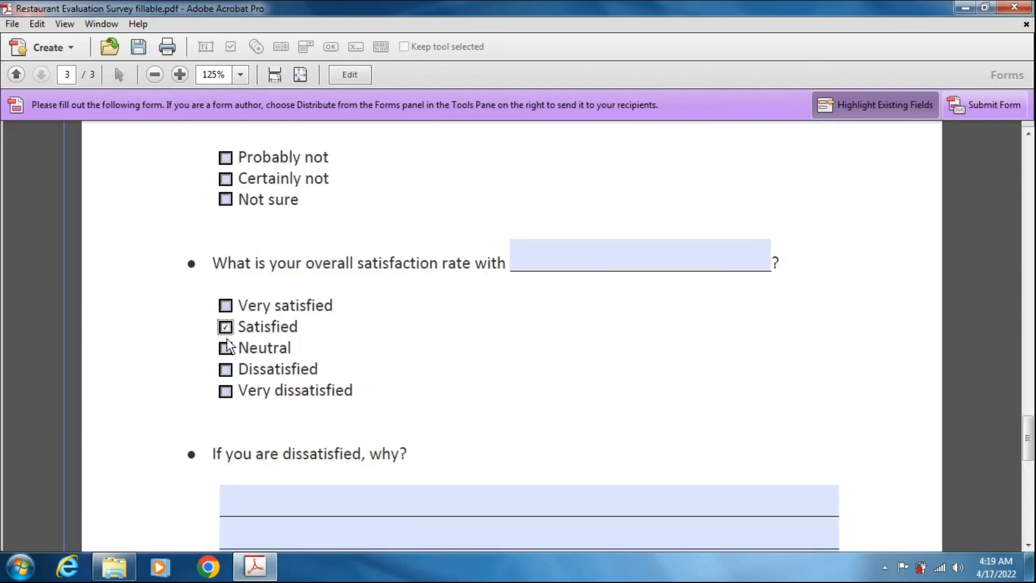
Return to form editing so each field's name shows on the page
{"action": "left_click", "coordinate": [226, 199]}
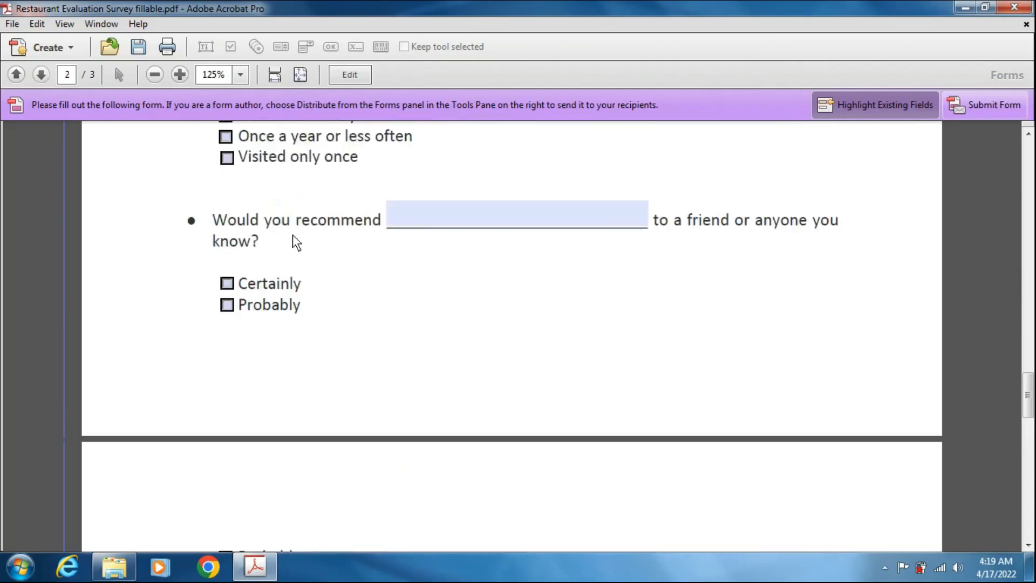
{"action": "type", "text": "nam"}
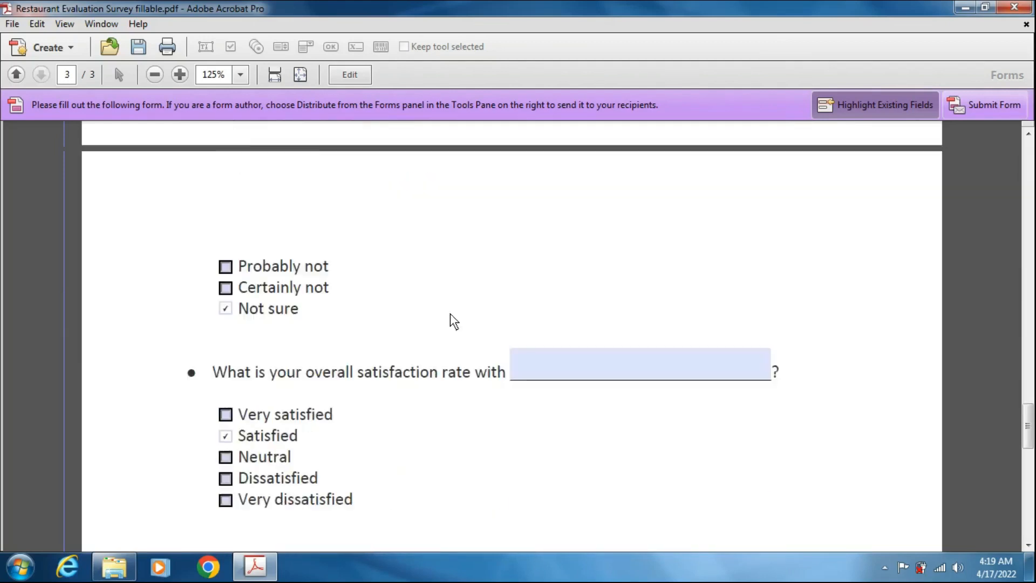
{"action": "scroll", "scroll_direction": "down", "scroll_amount": 3}
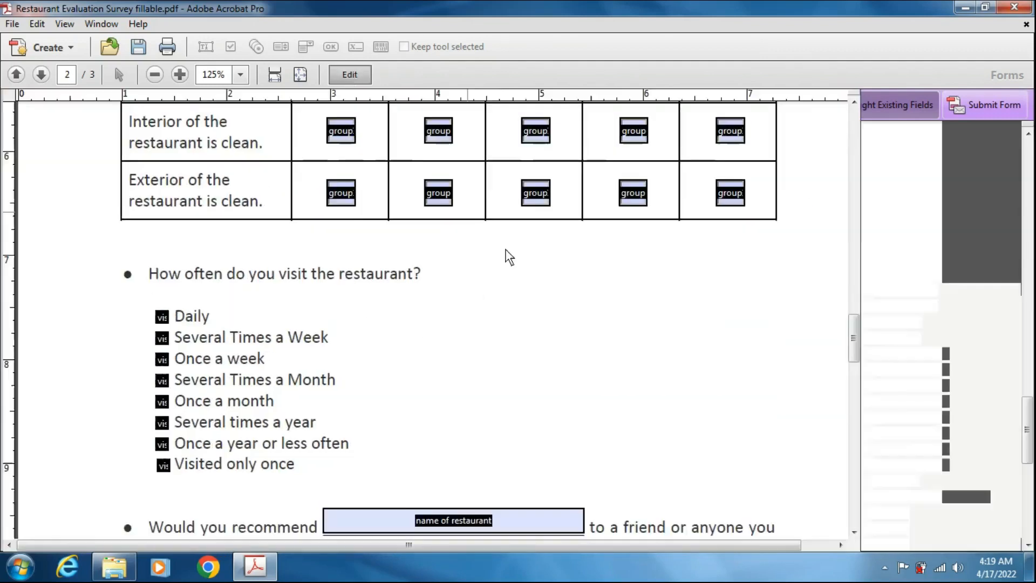
Show the field list, go to page 3's buttons and select the Save button
{"action": "left_click", "coordinate": [348, 74]}
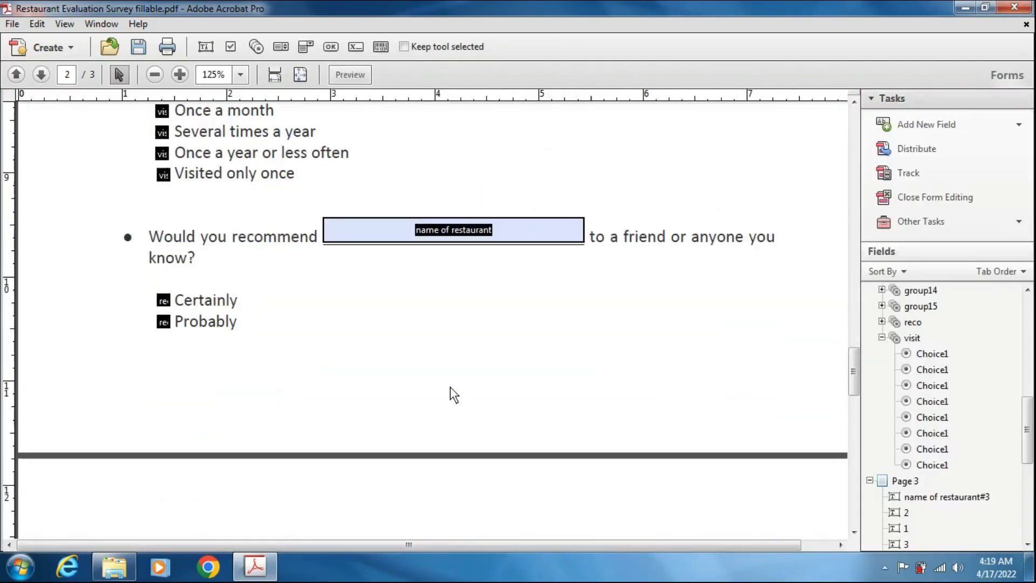
{"action": "left_click", "coordinate": [40, 74]}
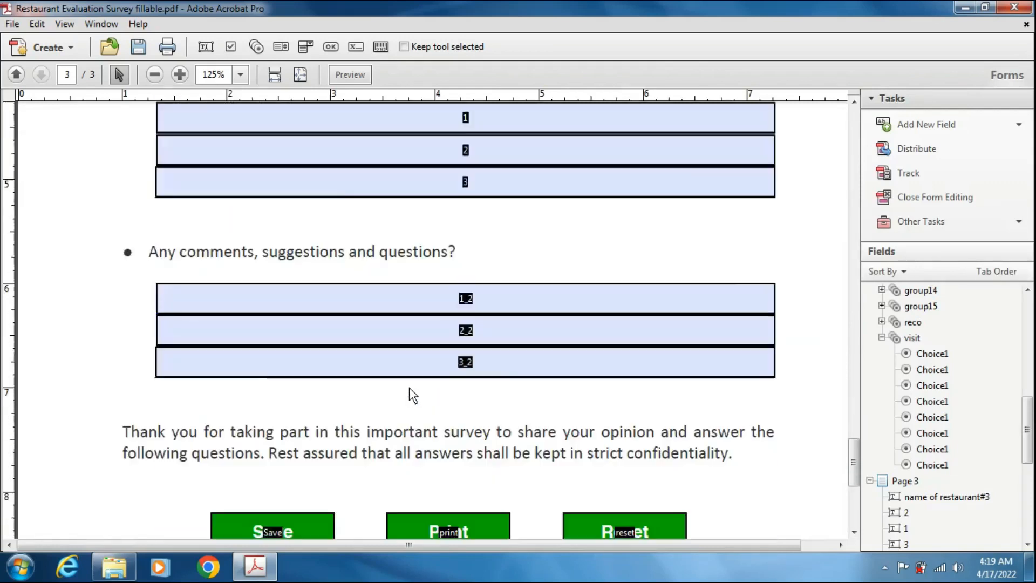
{"action": "scroll", "scroll_direction": "down", "scroll_amount": 3}
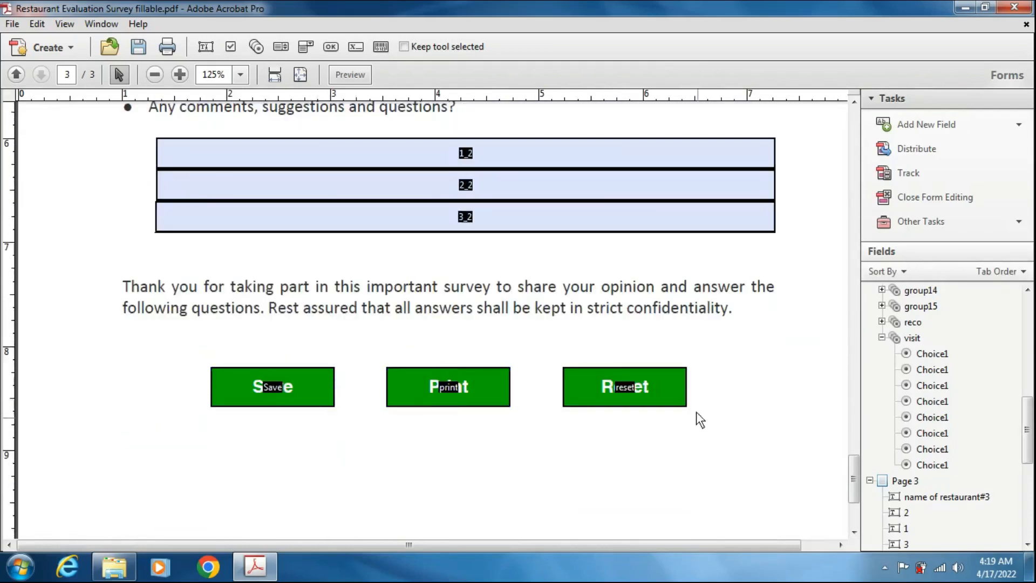
{"action": "left_click", "coordinate": [272, 386]}
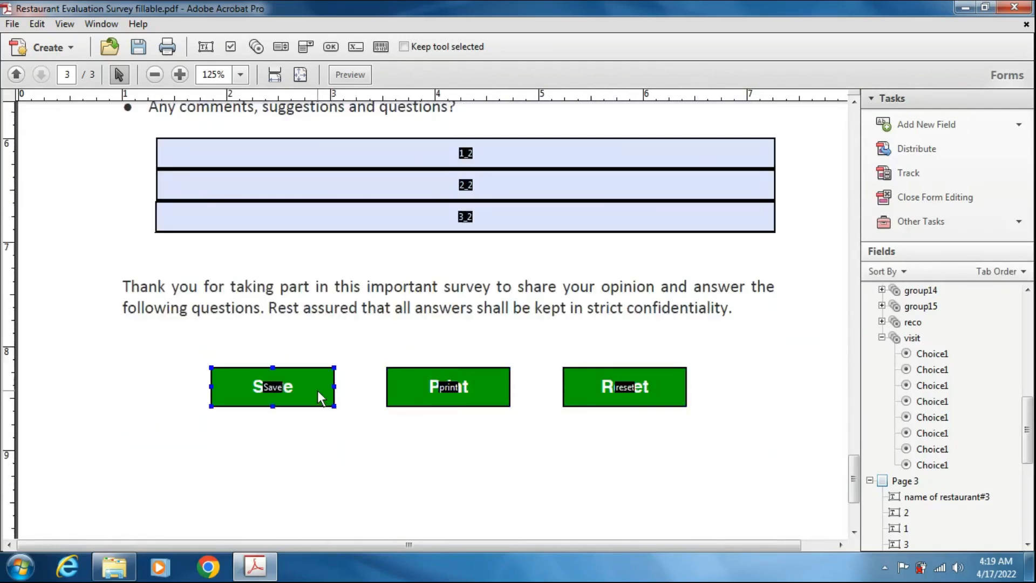
Set the Save button's Form Field visibility to 'Visible but doesn't print'
{"action": "right_click", "coordinate": [272, 387]}
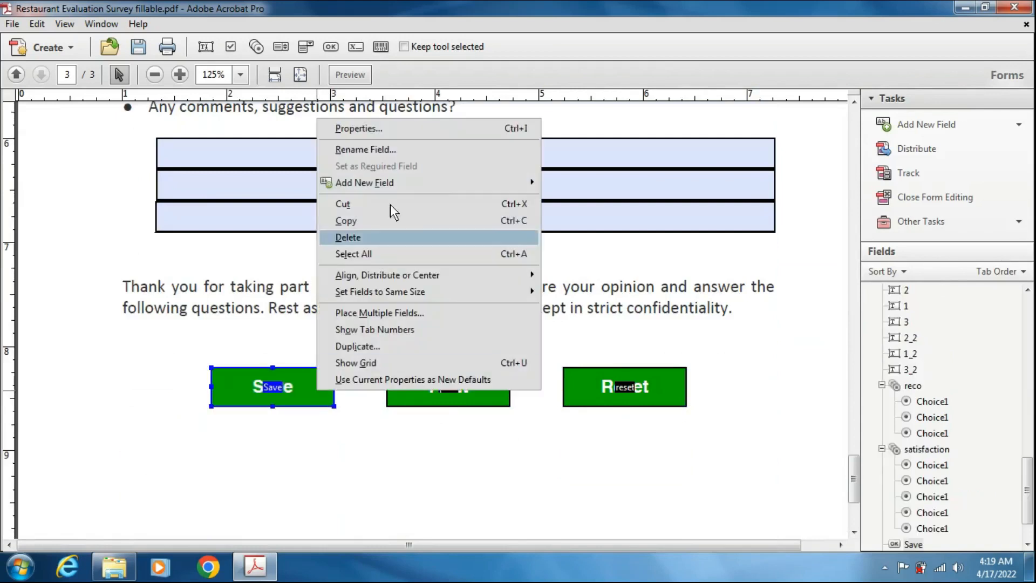
{"action": "left_click", "coordinate": [358, 129]}
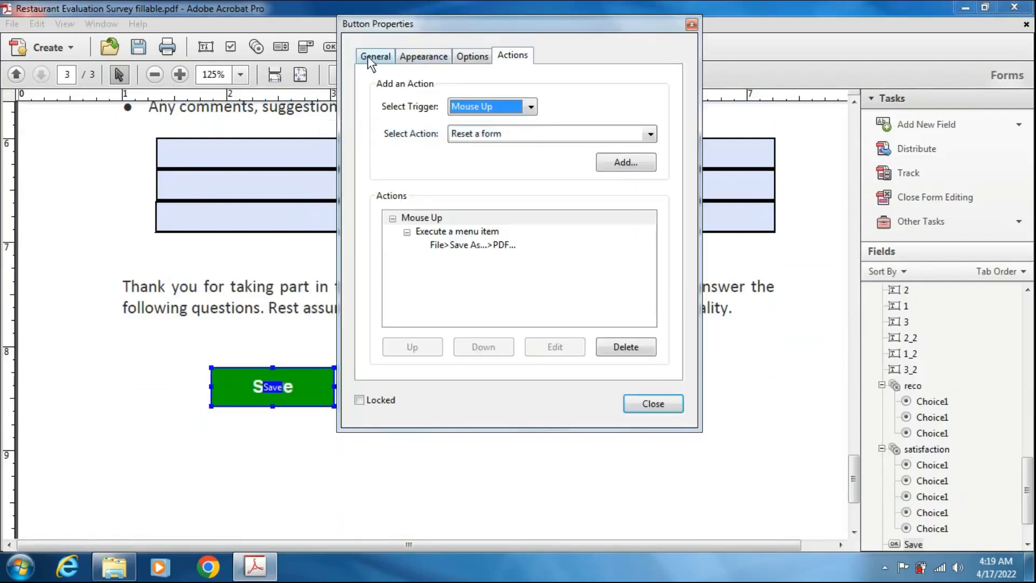
{"action": "left_click", "coordinate": [374, 55]}
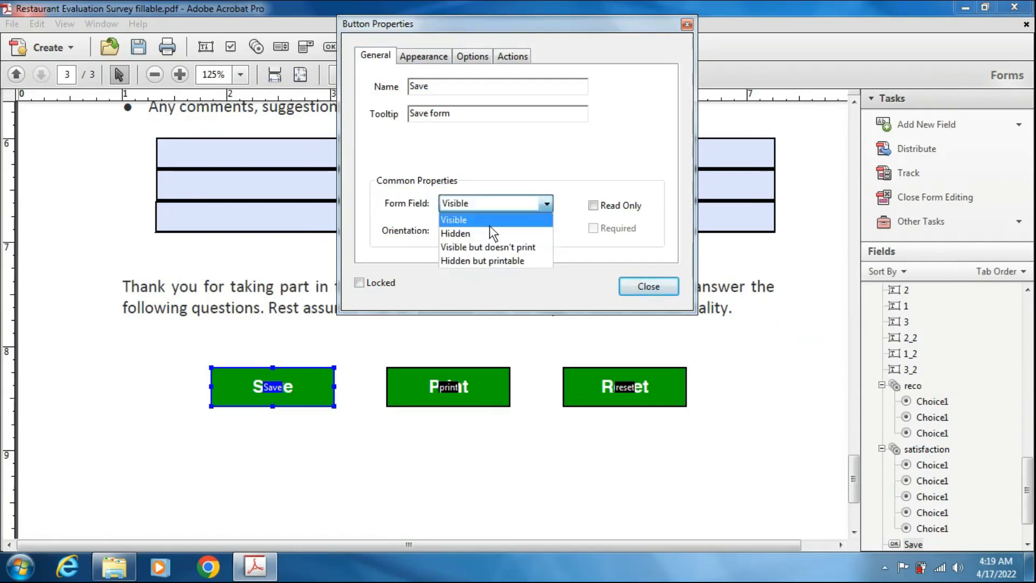
{"action": "left_click", "coordinate": [488, 246]}
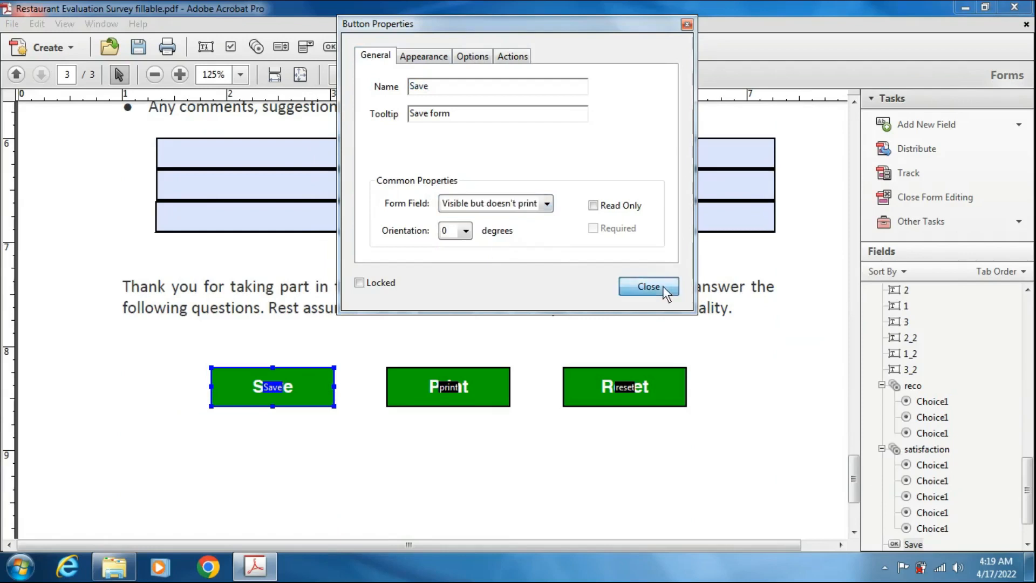
{"action": "left_click", "coordinate": [647, 285]}
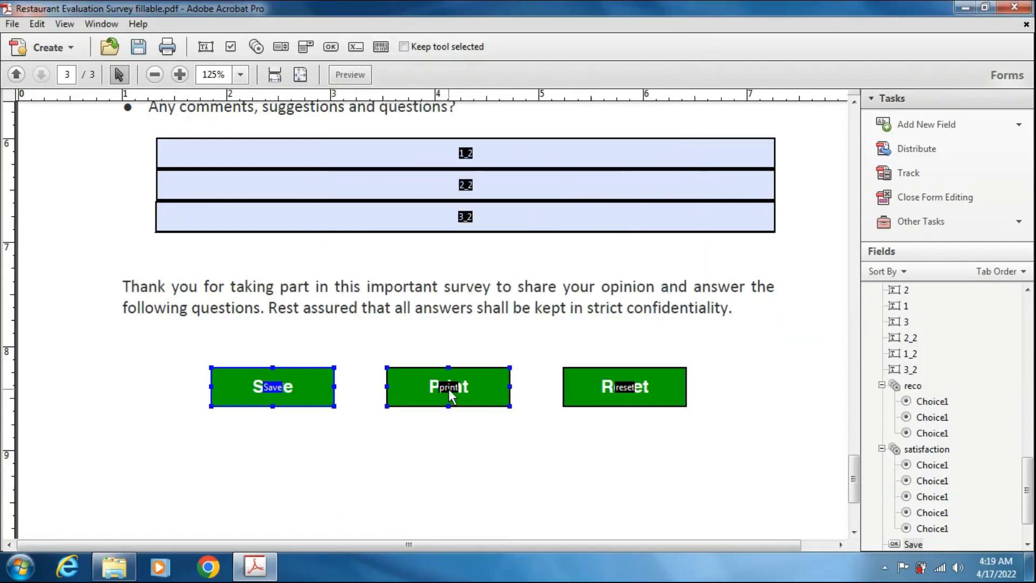
Set the Print and Reset buttons to 'Visible but doesn't print' as well
{"action": "right_click", "coordinate": [448, 386]}
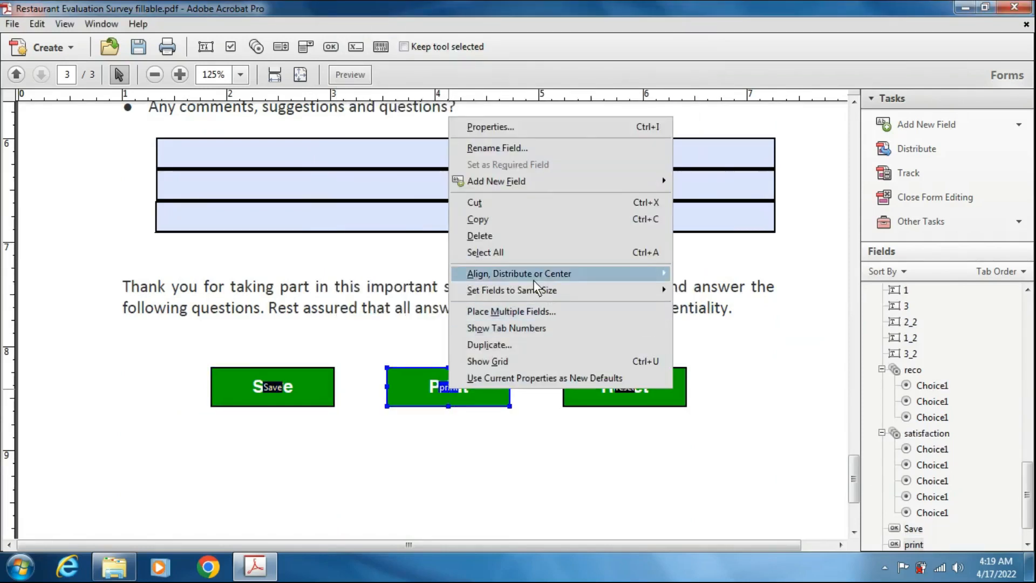
{"action": "left_click", "coordinate": [490, 126]}
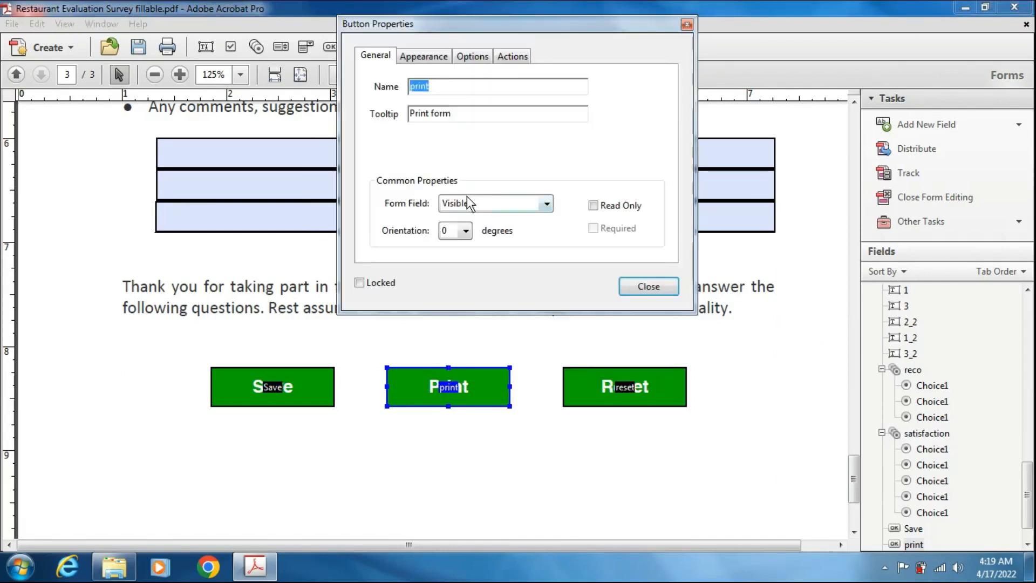
{"action": "left_click", "coordinate": [495, 203]}
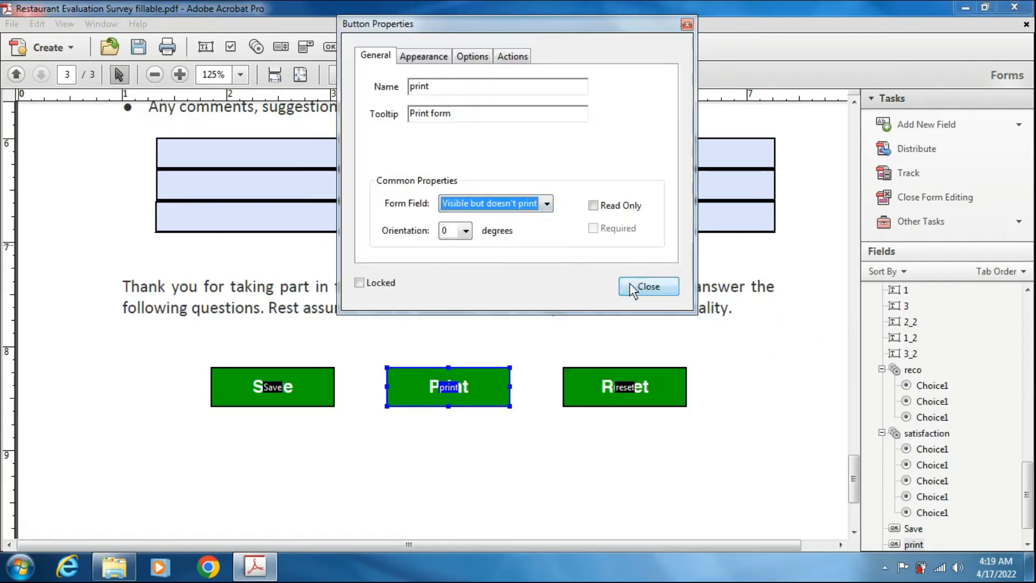
{"action": "right_click", "coordinate": [623, 386]}
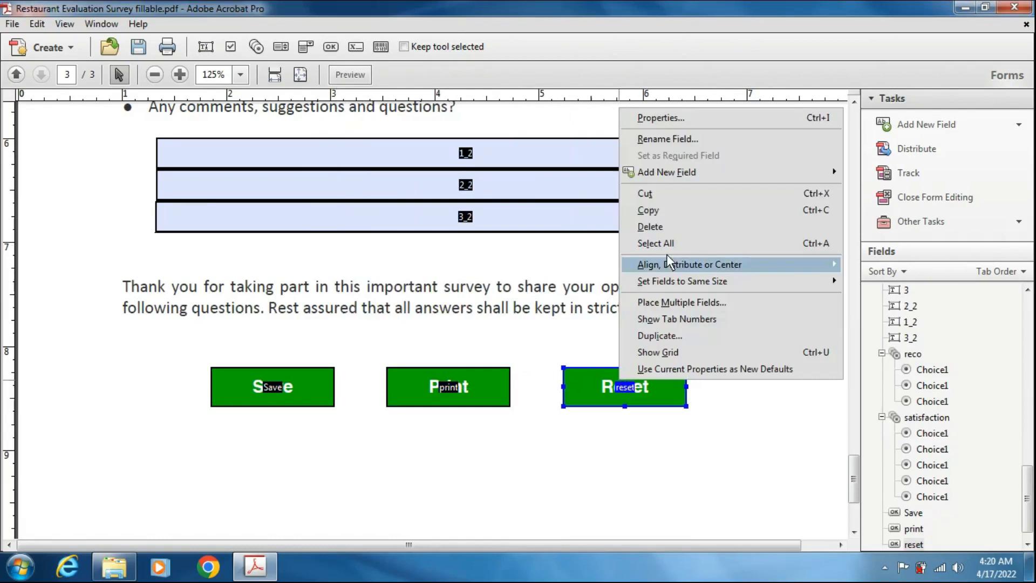
{"action": "left_click", "coordinate": [659, 117]}
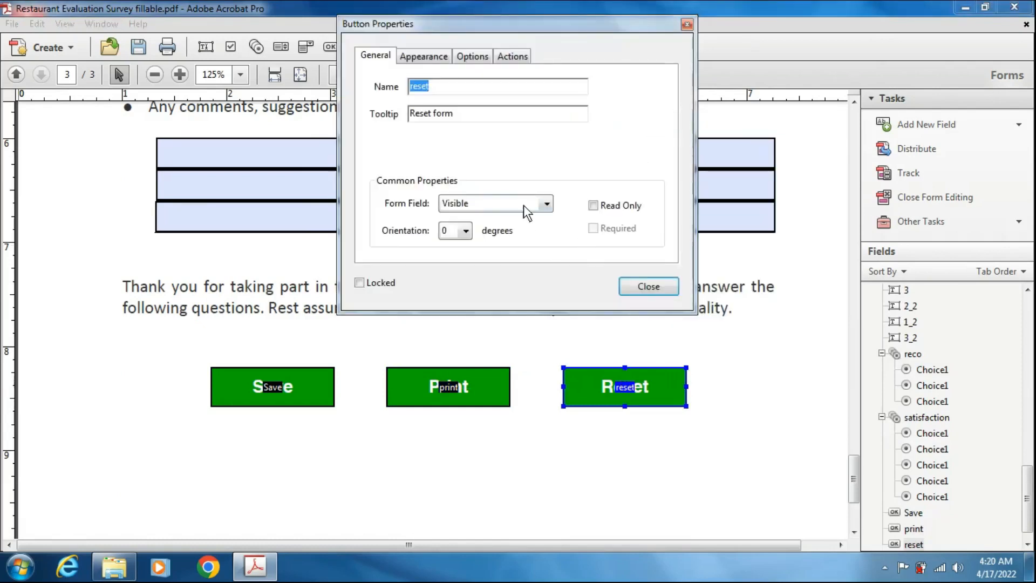
{"action": "left_click", "coordinate": [488, 202]}
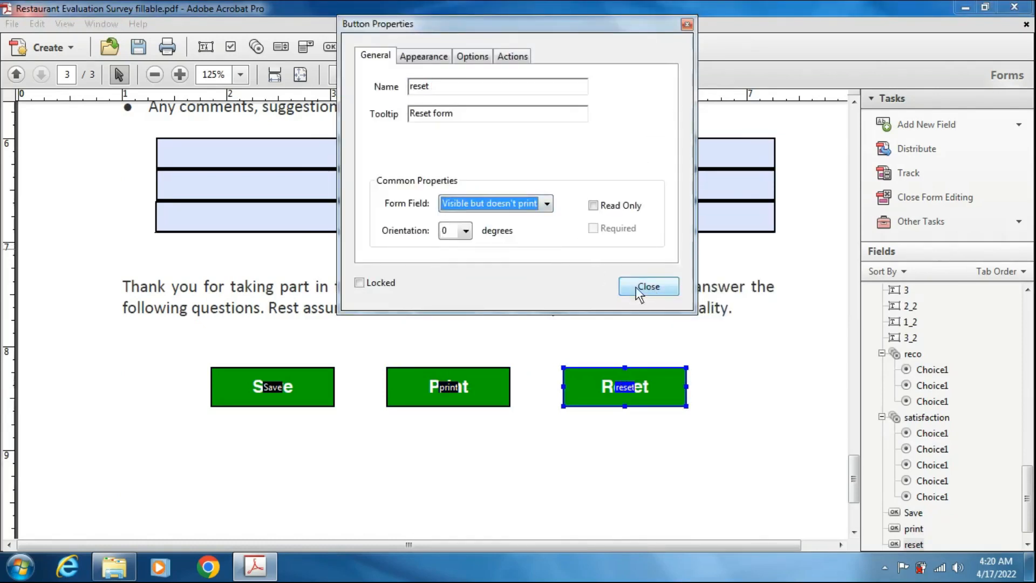
{"action": "left_click", "coordinate": [647, 286]}
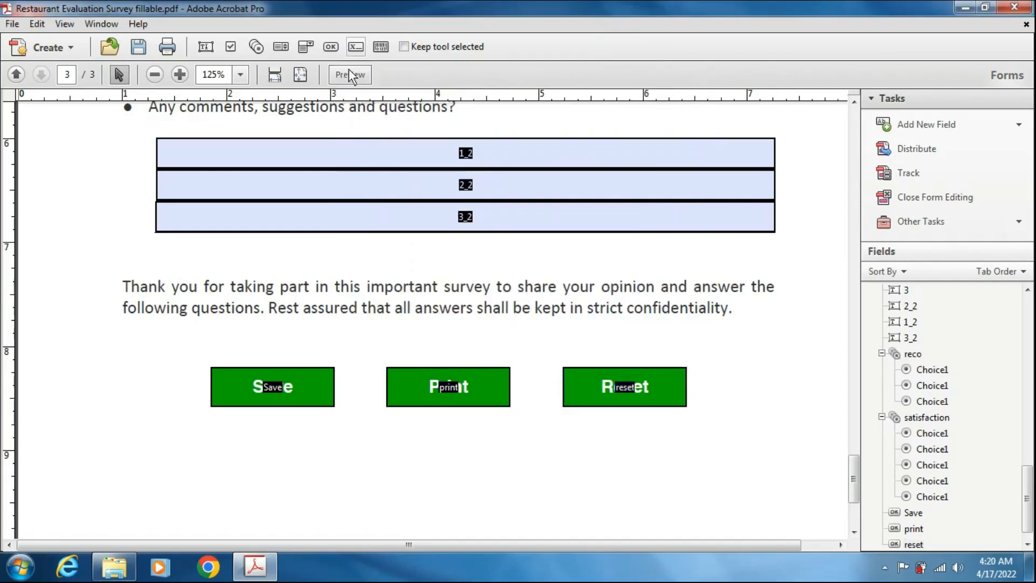
{"action": "left_click", "coordinate": [349, 74]}
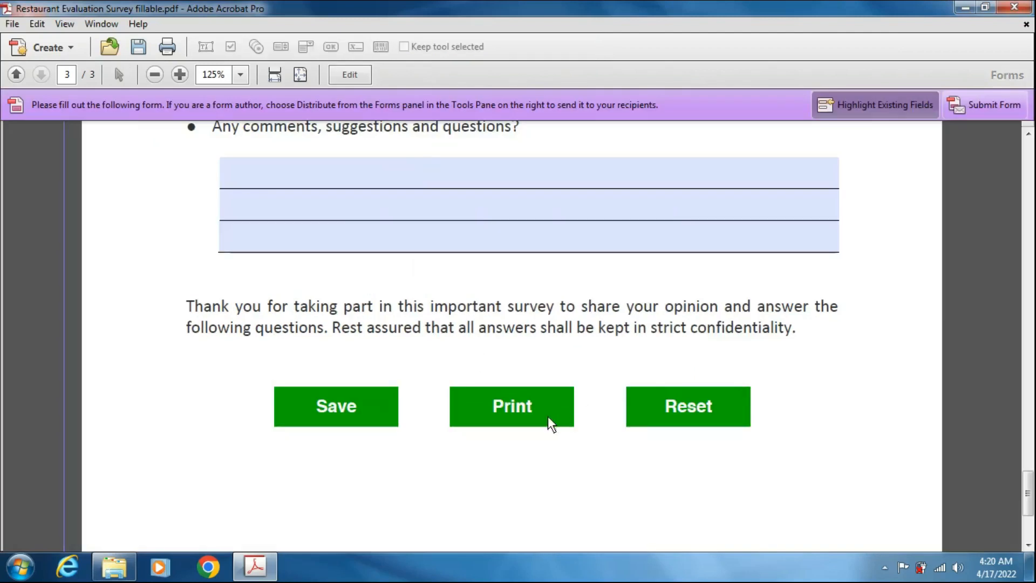
{"action": "left_click", "coordinate": [511, 405]}
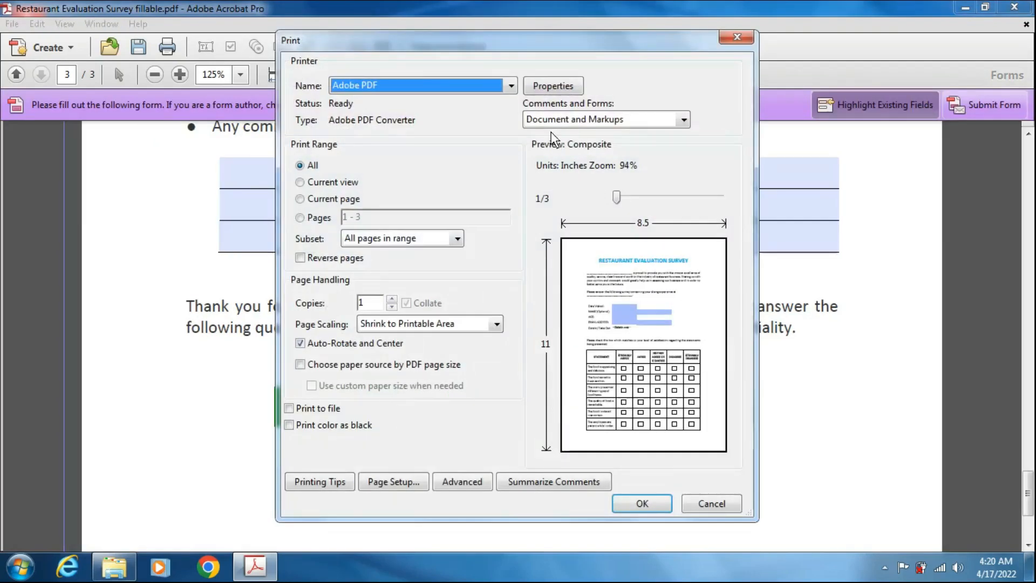
{"action": "left_click_drag", "start_coordinate": [616, 196], "coordinate": [668, 197]}
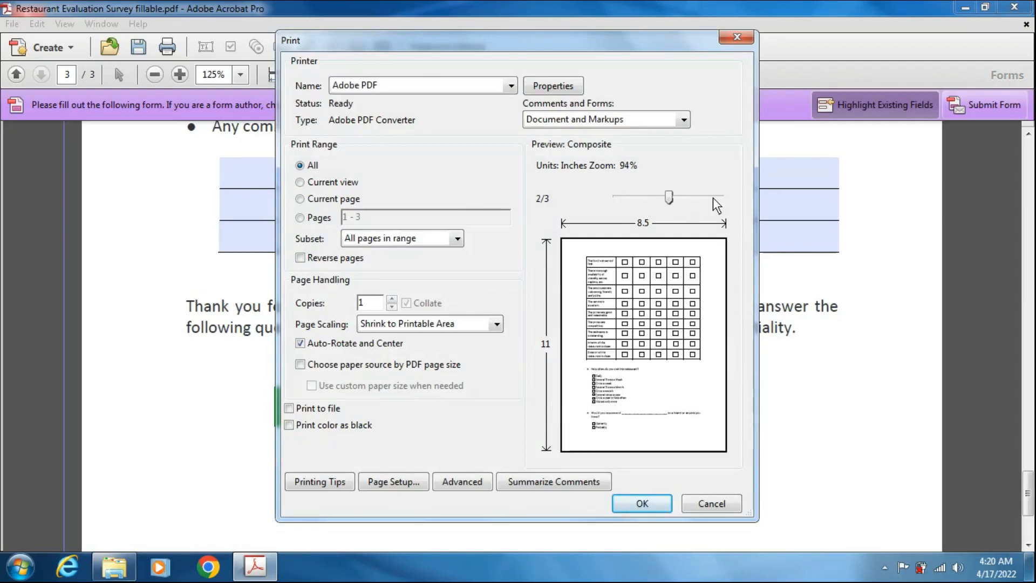
{"action": "left_click_drag", "start_coordinate": [668, 196], "coordinate": [720, 196]}
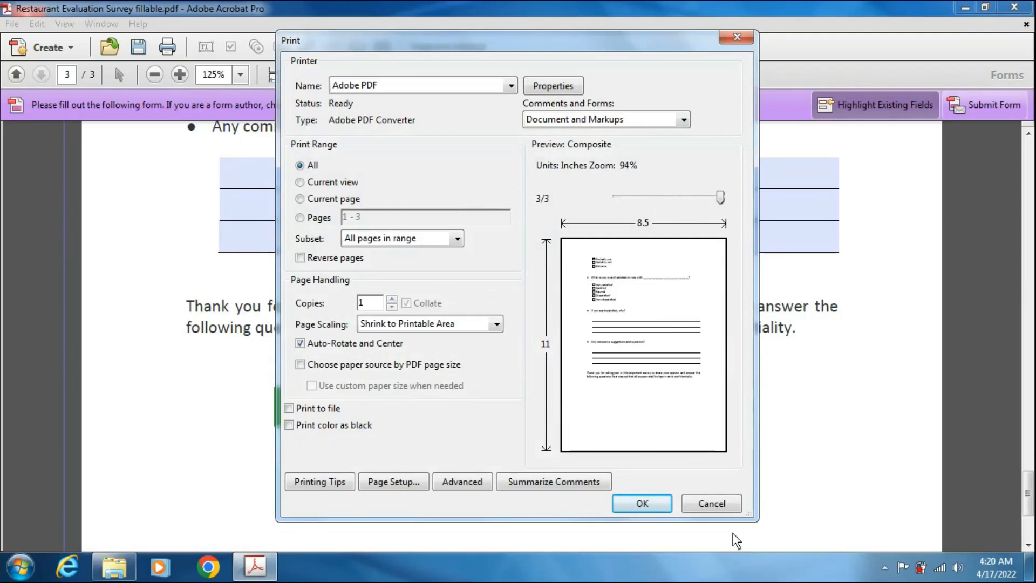
{"action": "left_click", "coordinate": [711, 504]}
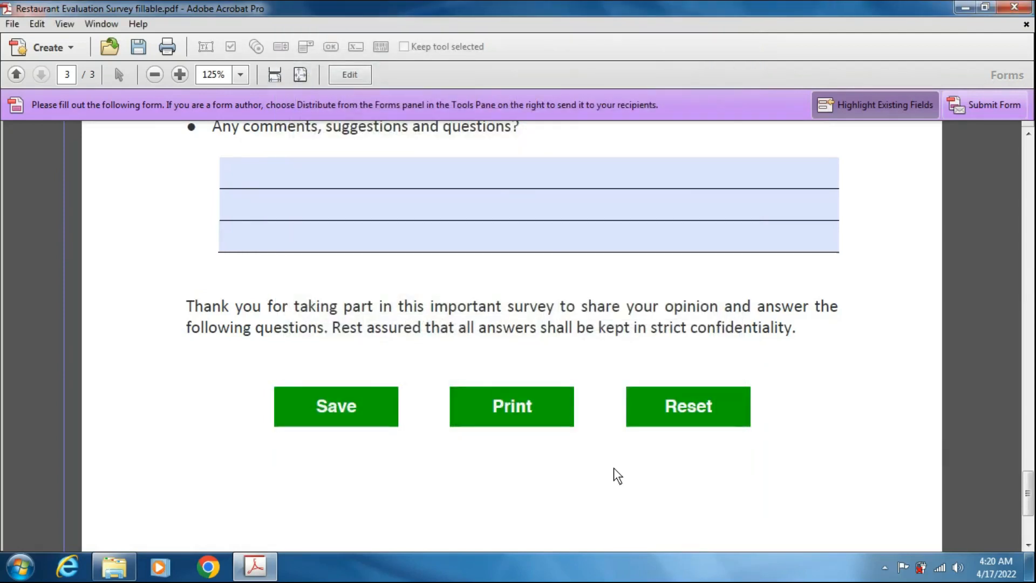
{"action": "left_click", "coordinate": [349, 75]}
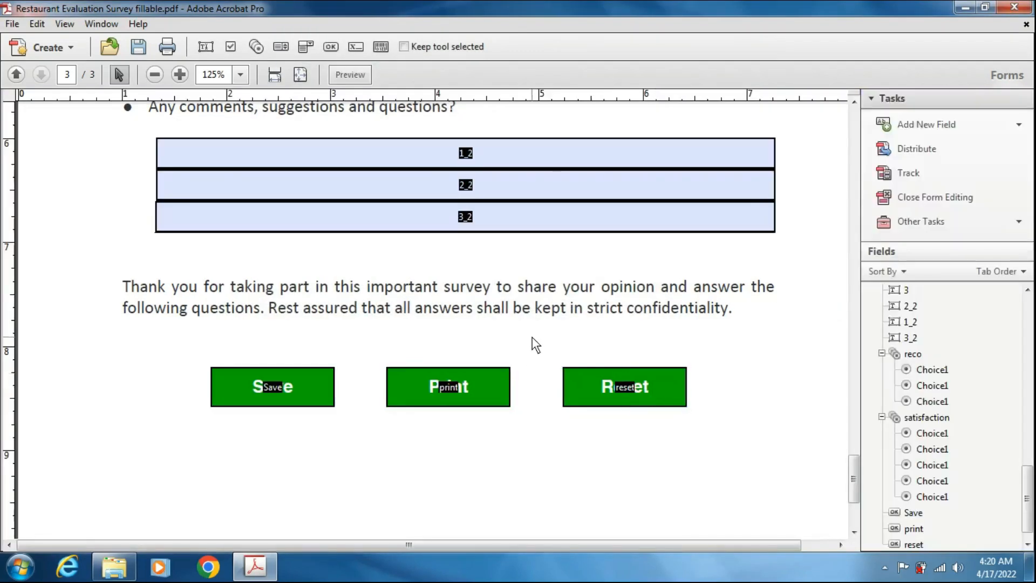